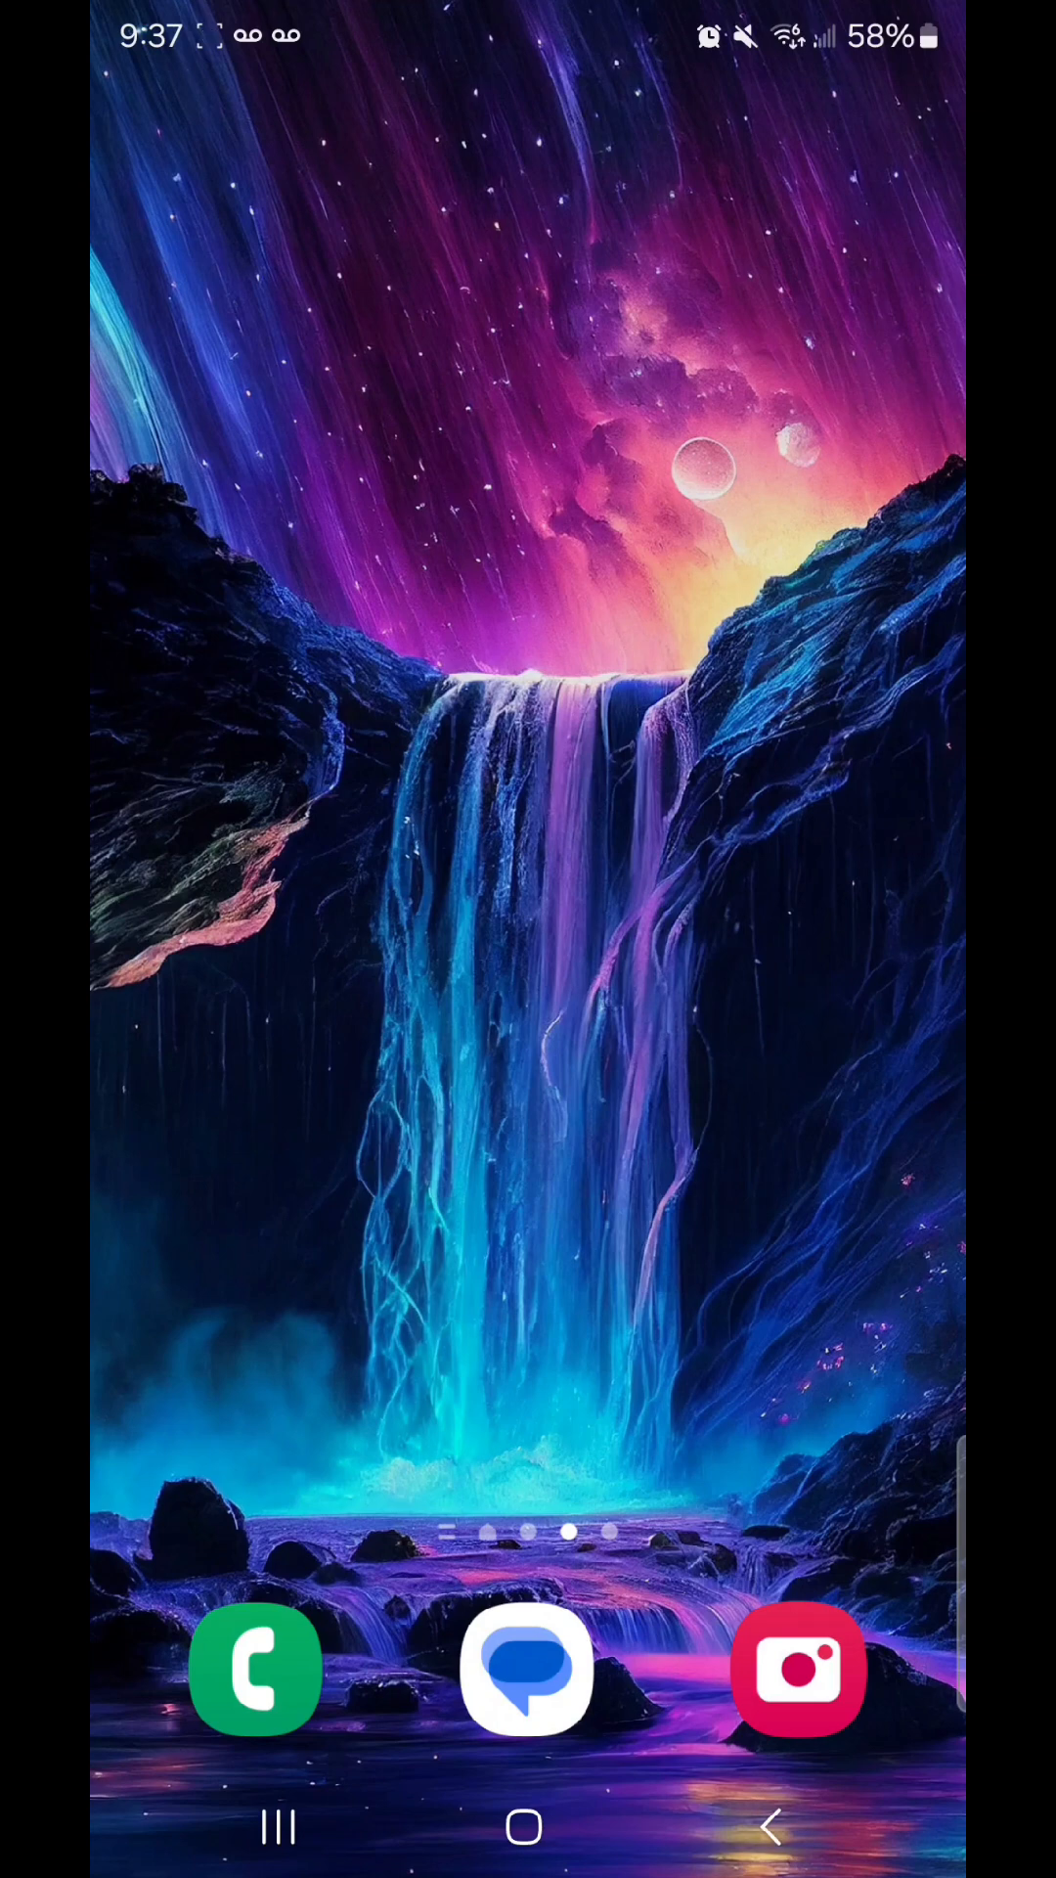
Launch Chrome from the Google apps folder in the app drawer
scroll("up", 3)
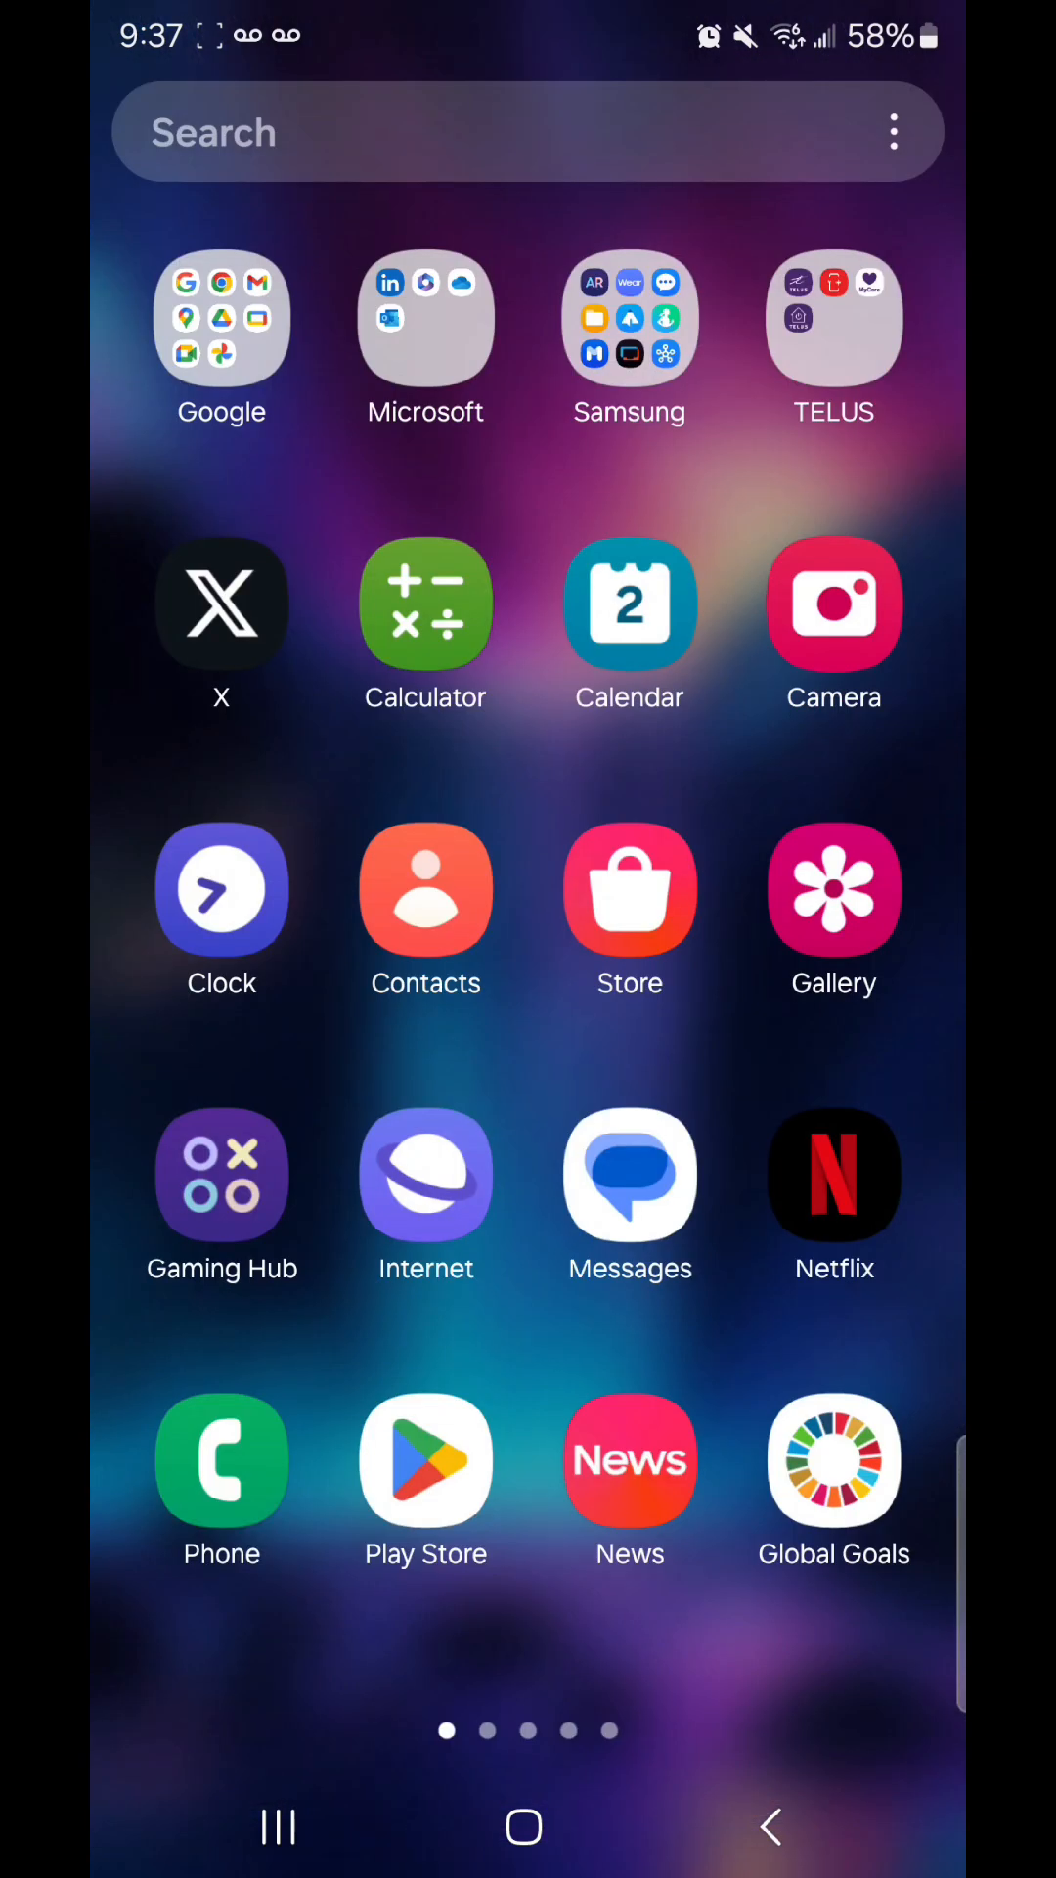
left_click(221, 320)
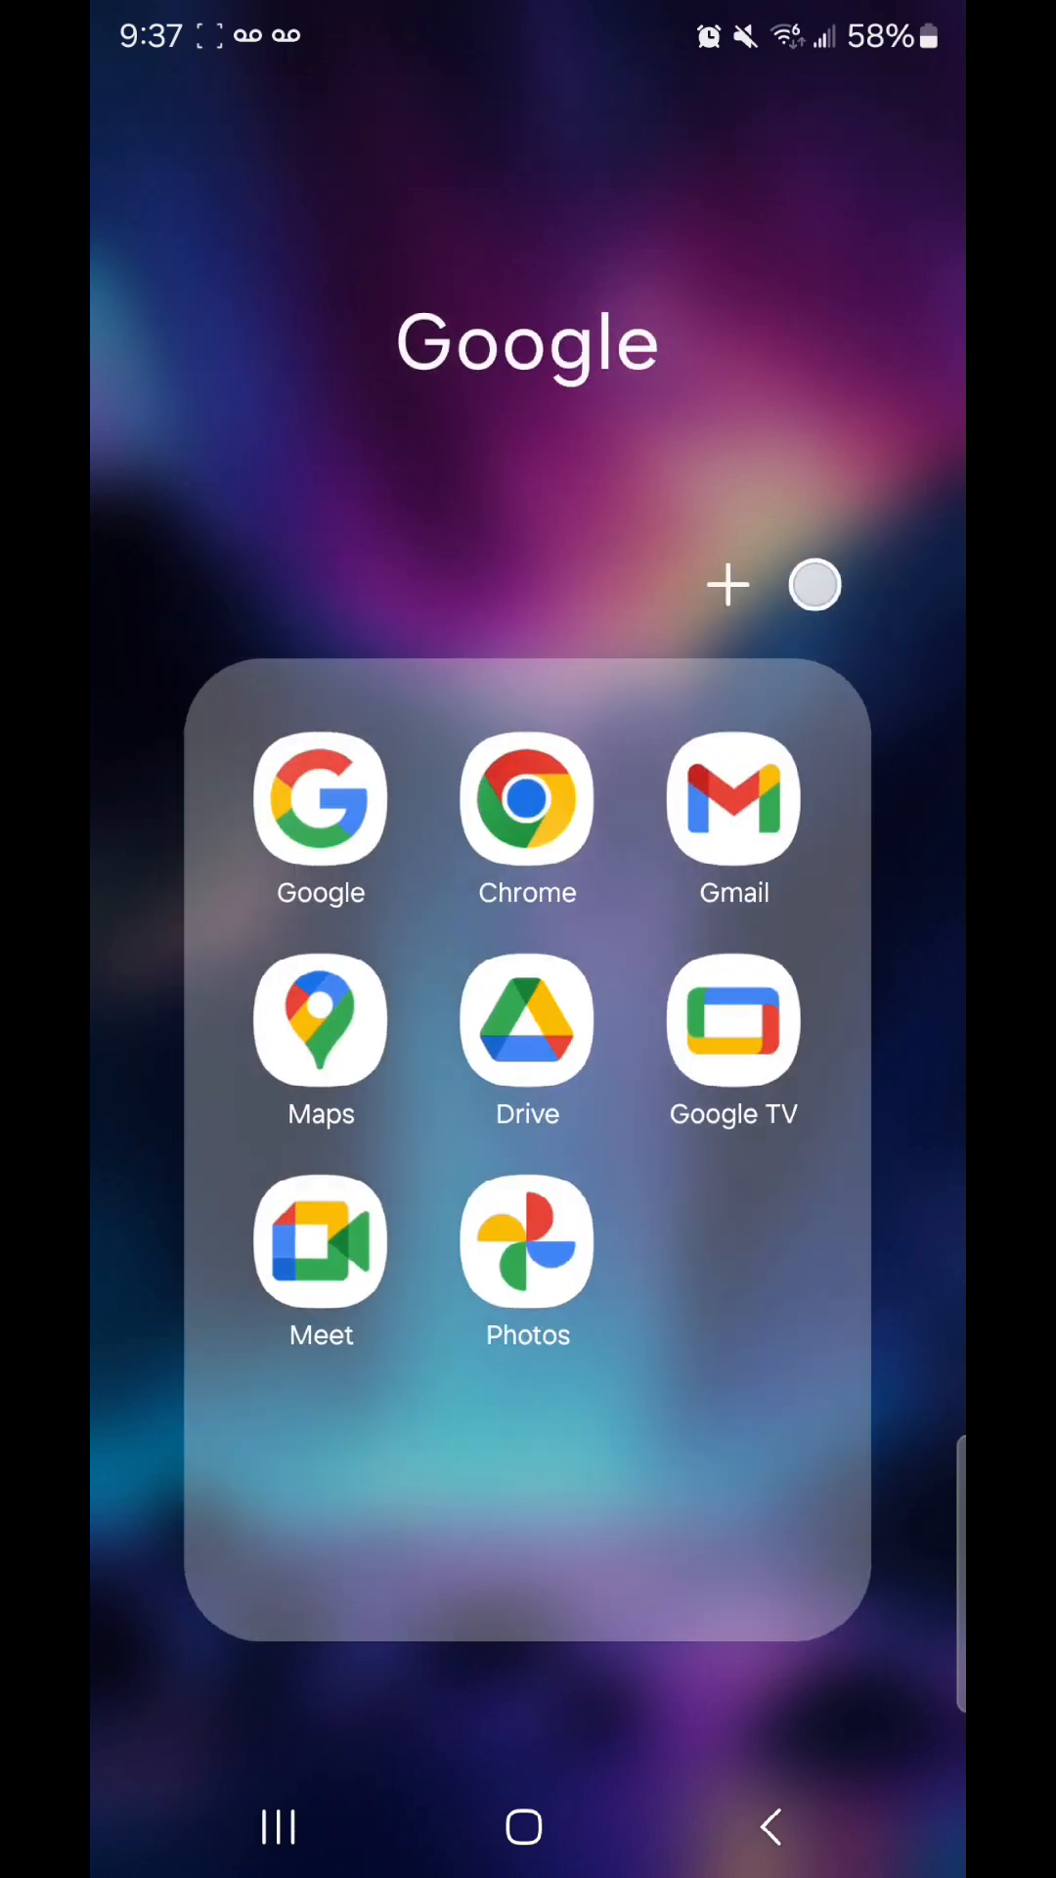
left_click(528, 803)
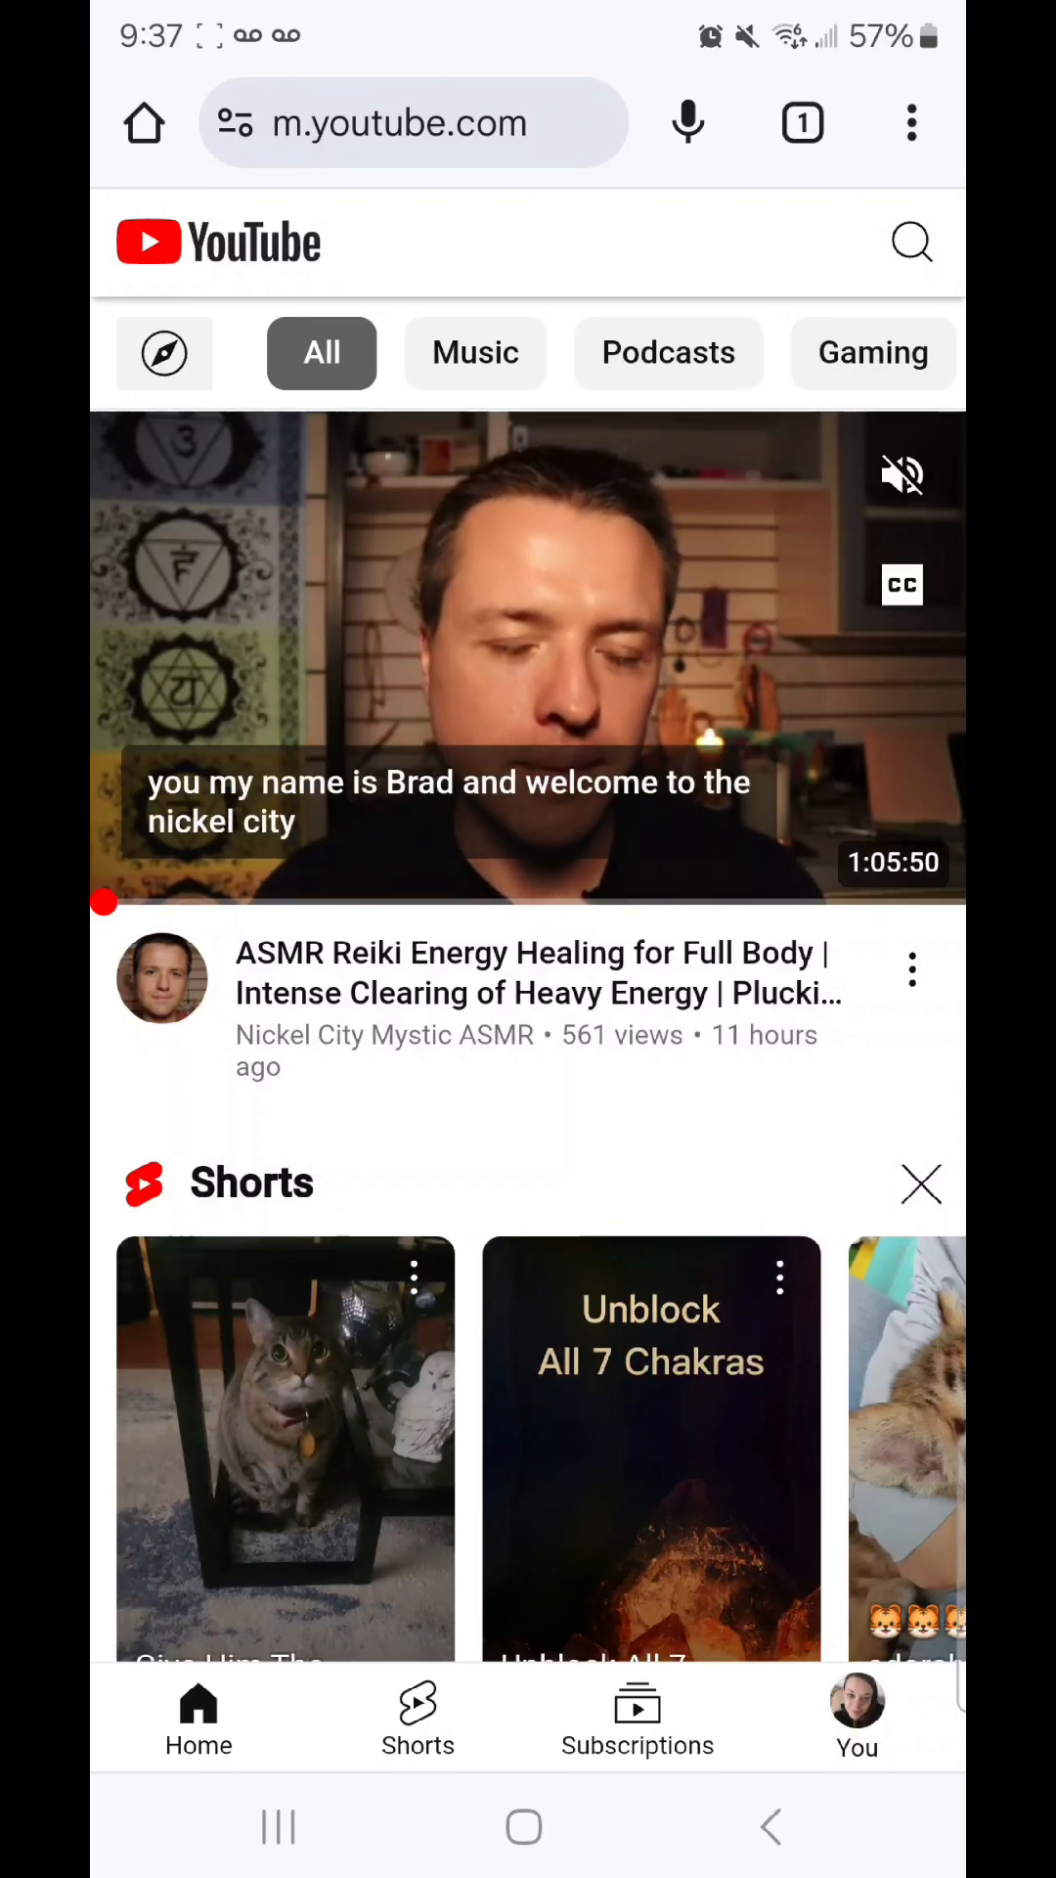
Reach Delete browsing data via Settings and Privacy and security
left_click(906, 122)
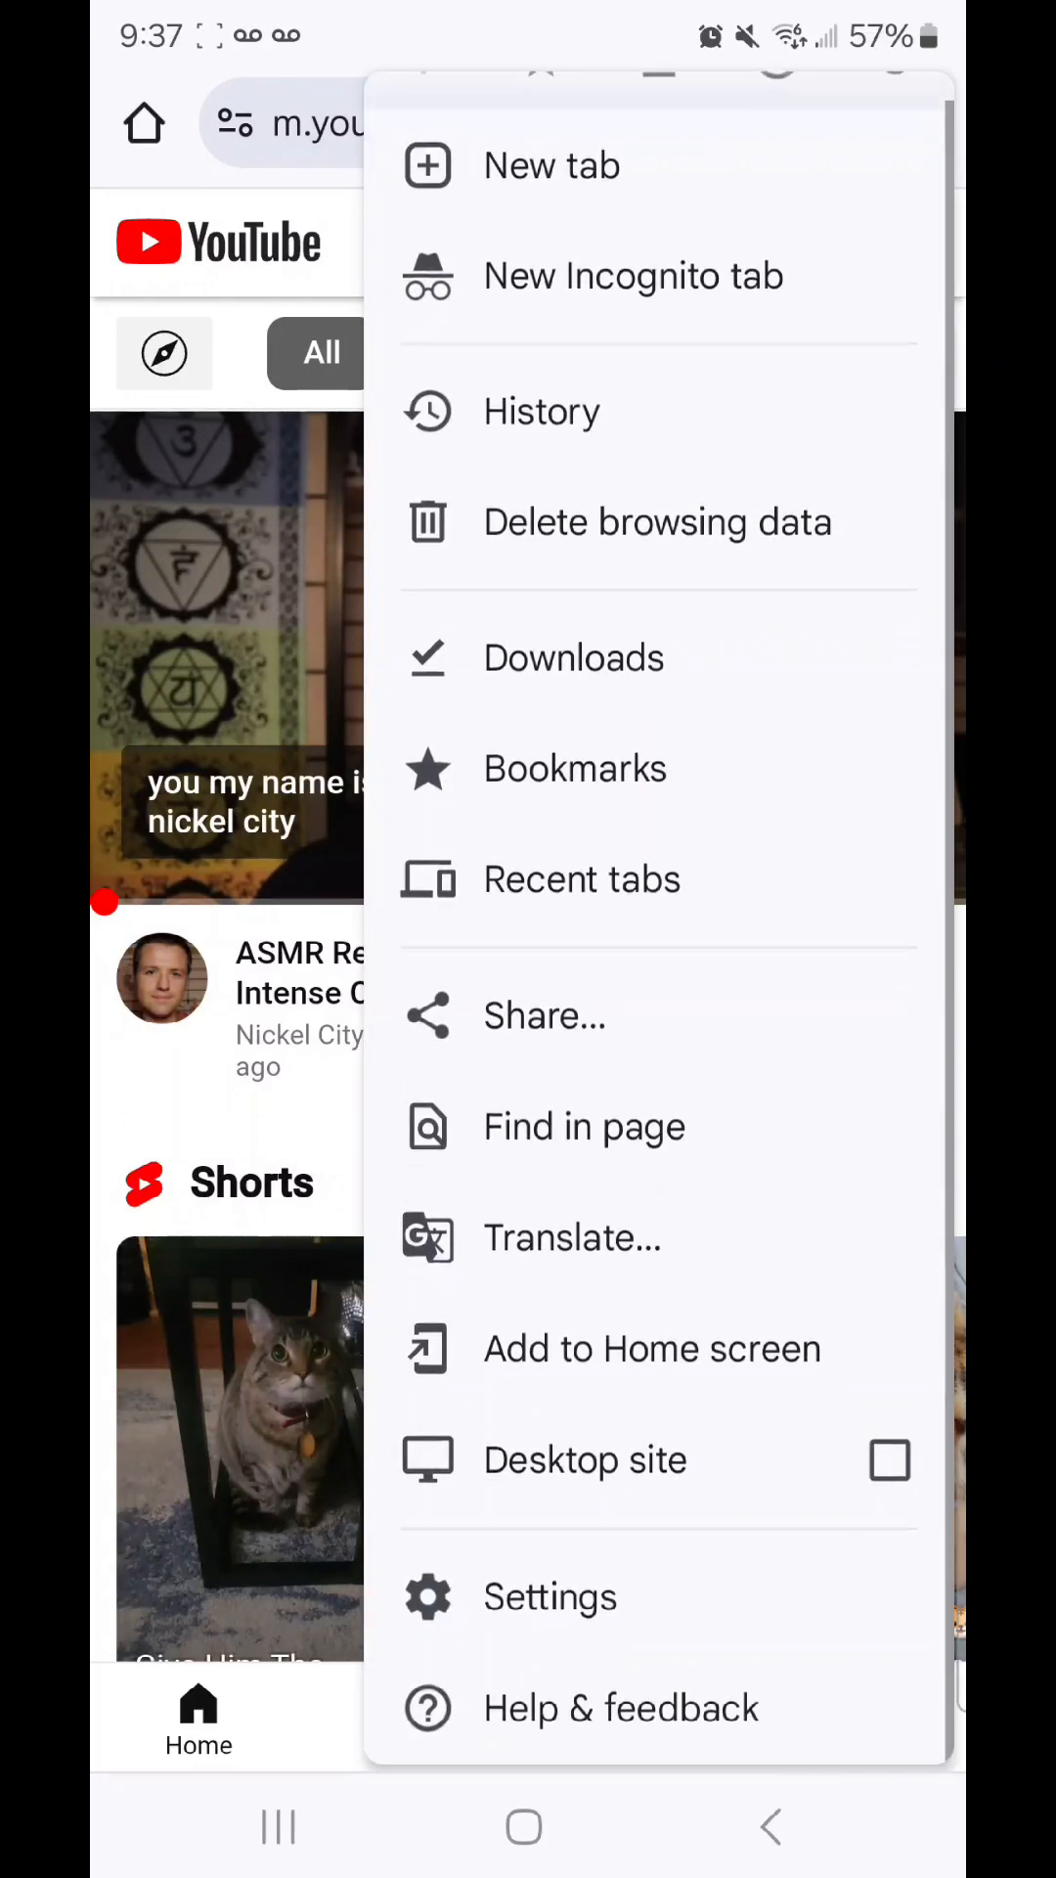
left_click(550, 1596)
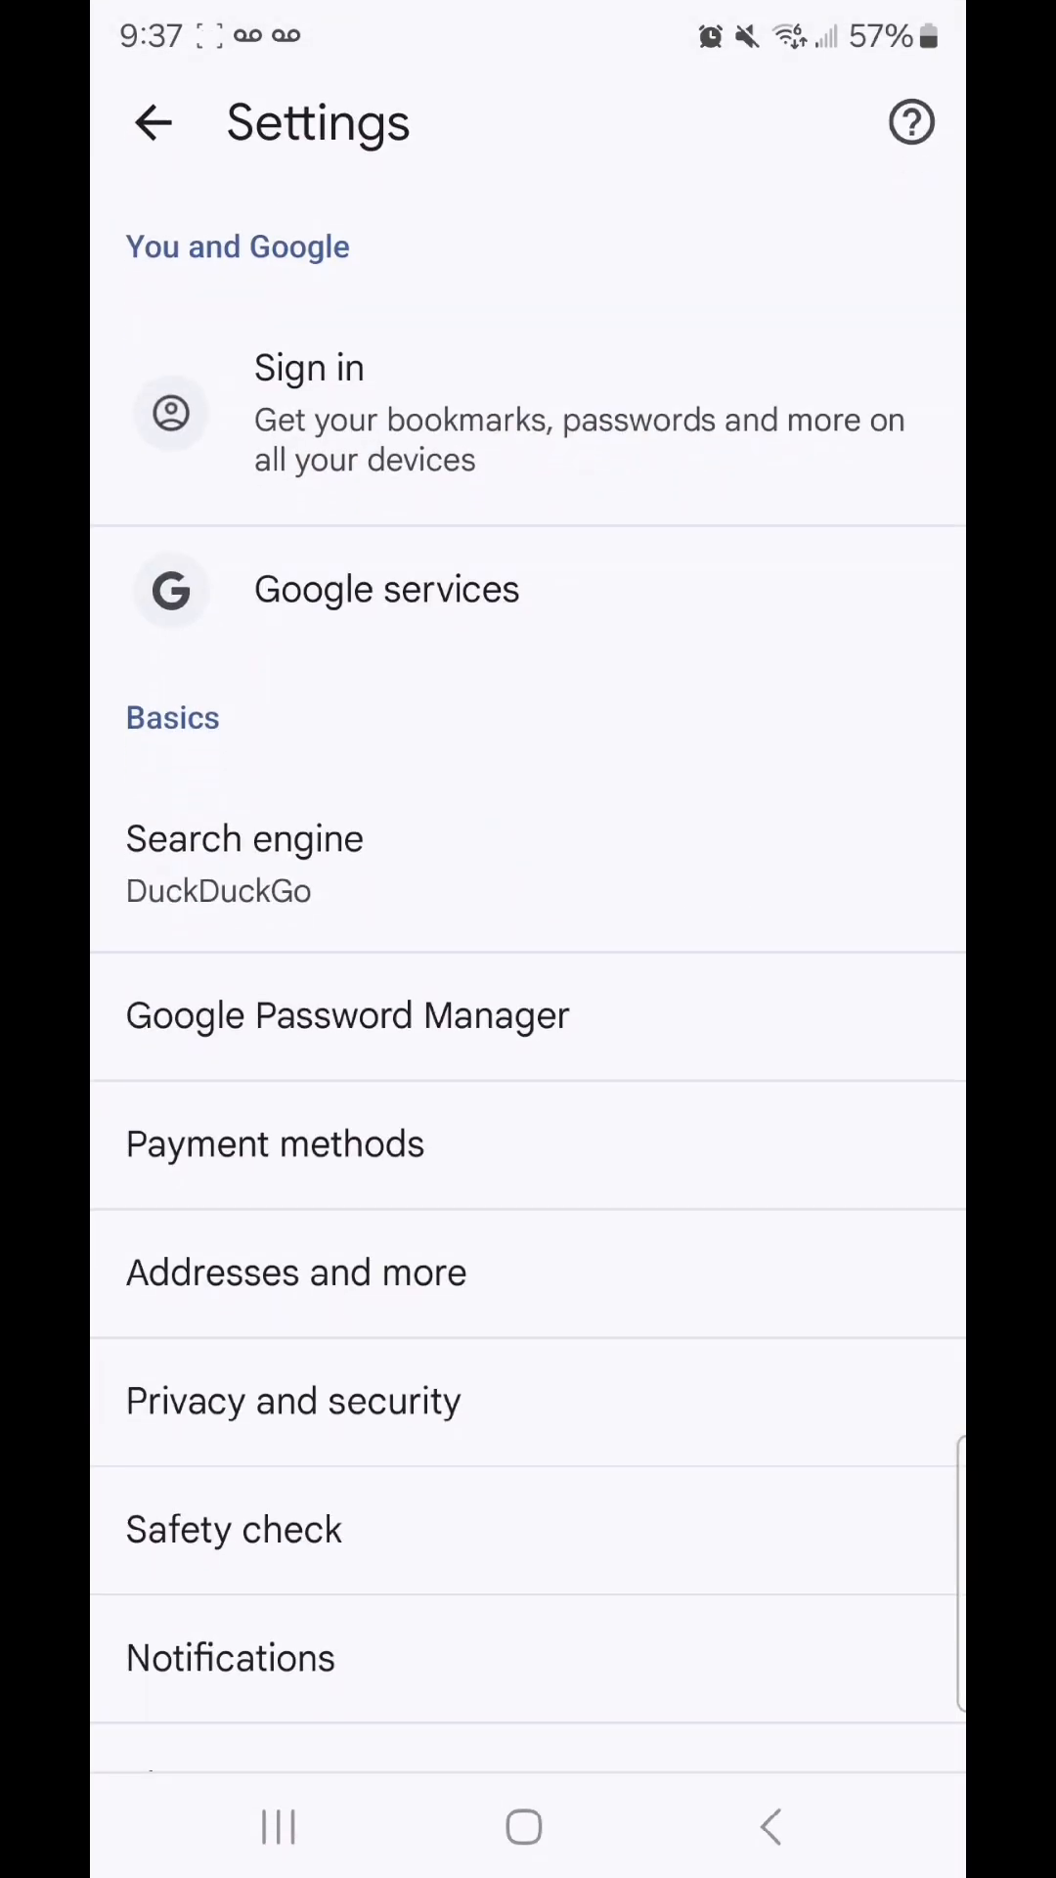
left_click(292, 1399)
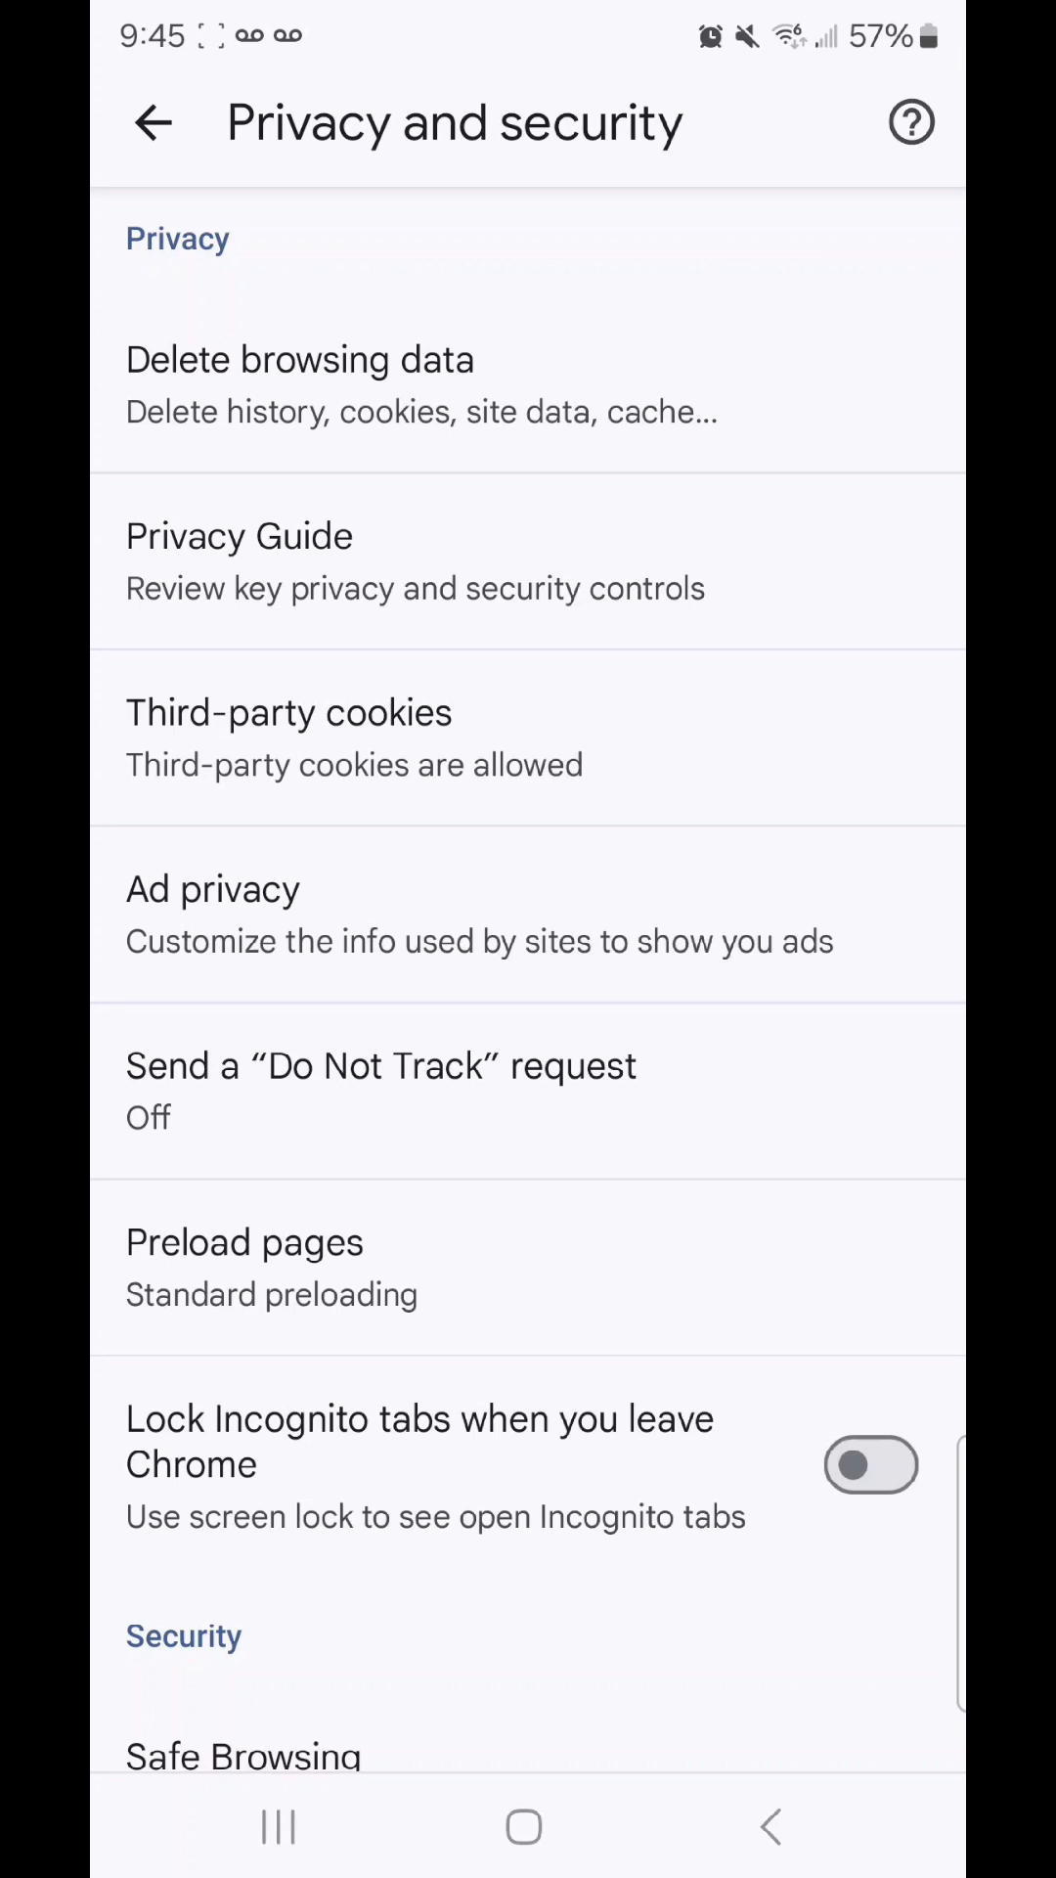
left_click(297, 360)
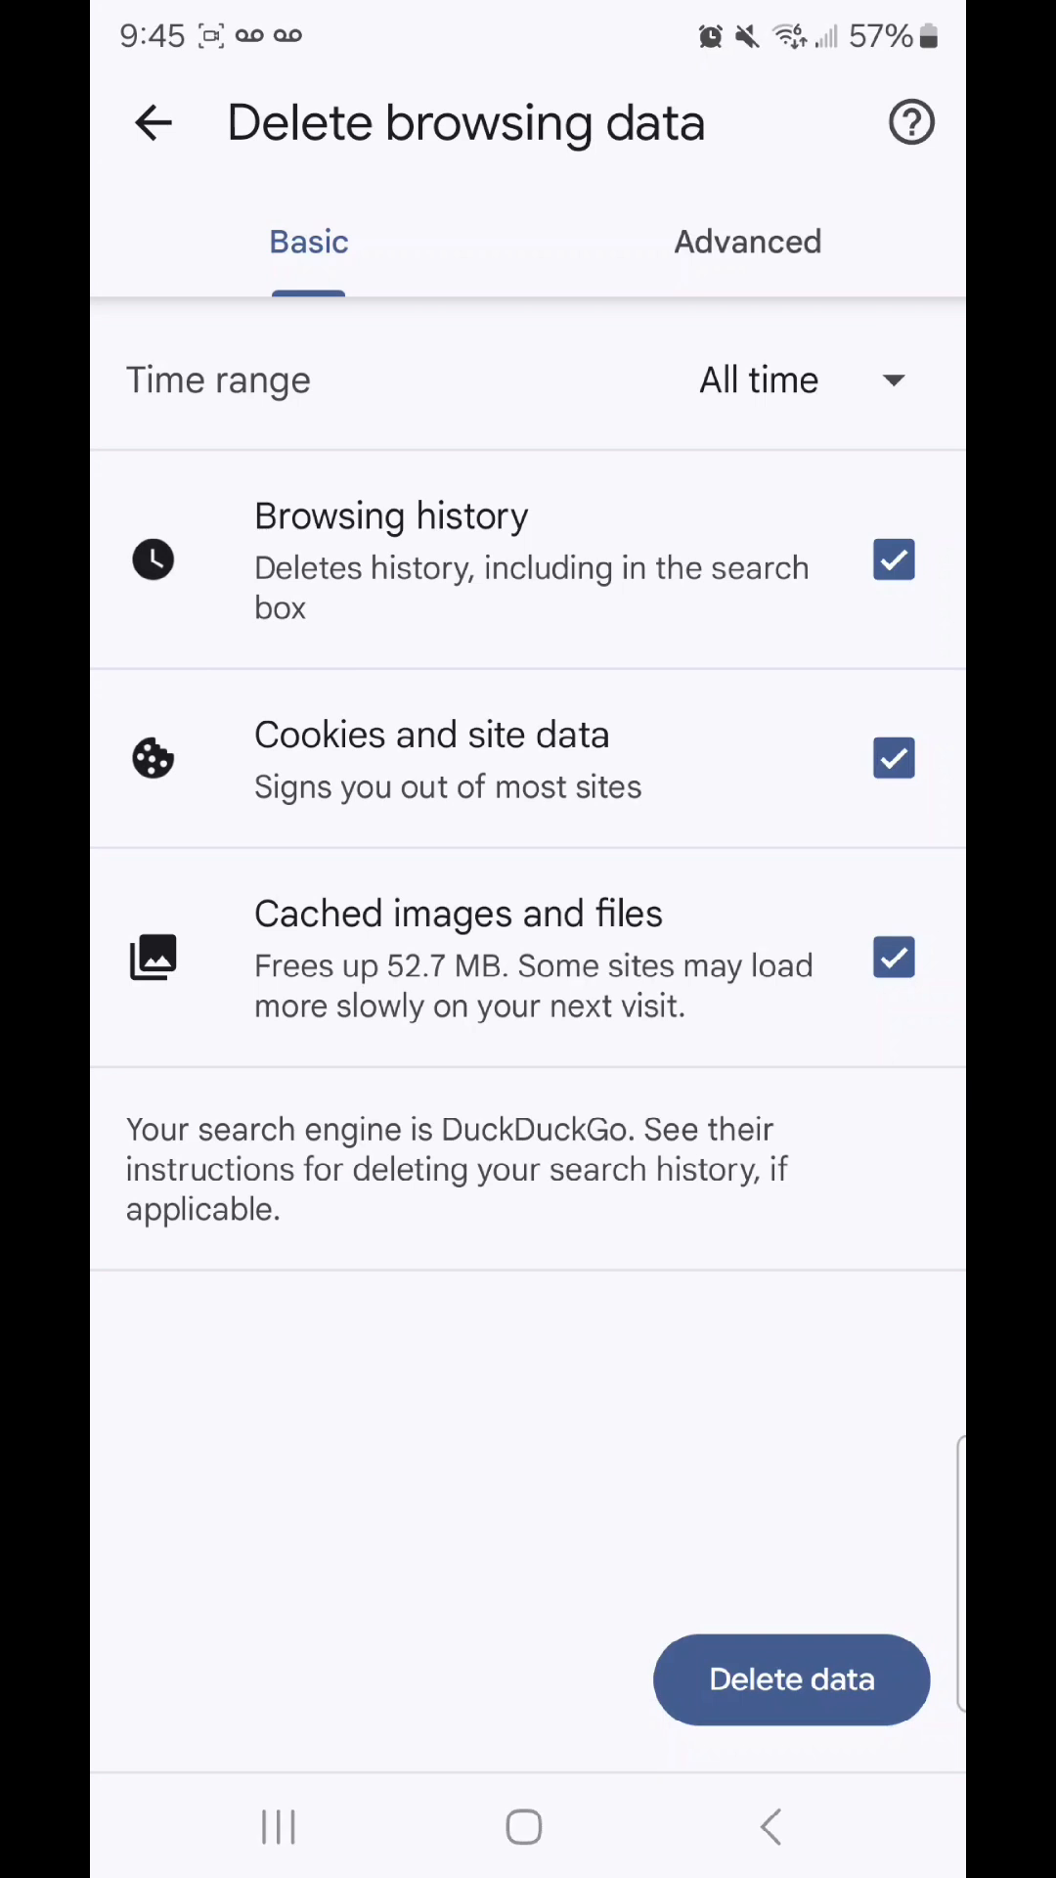
left_click(790, 379)
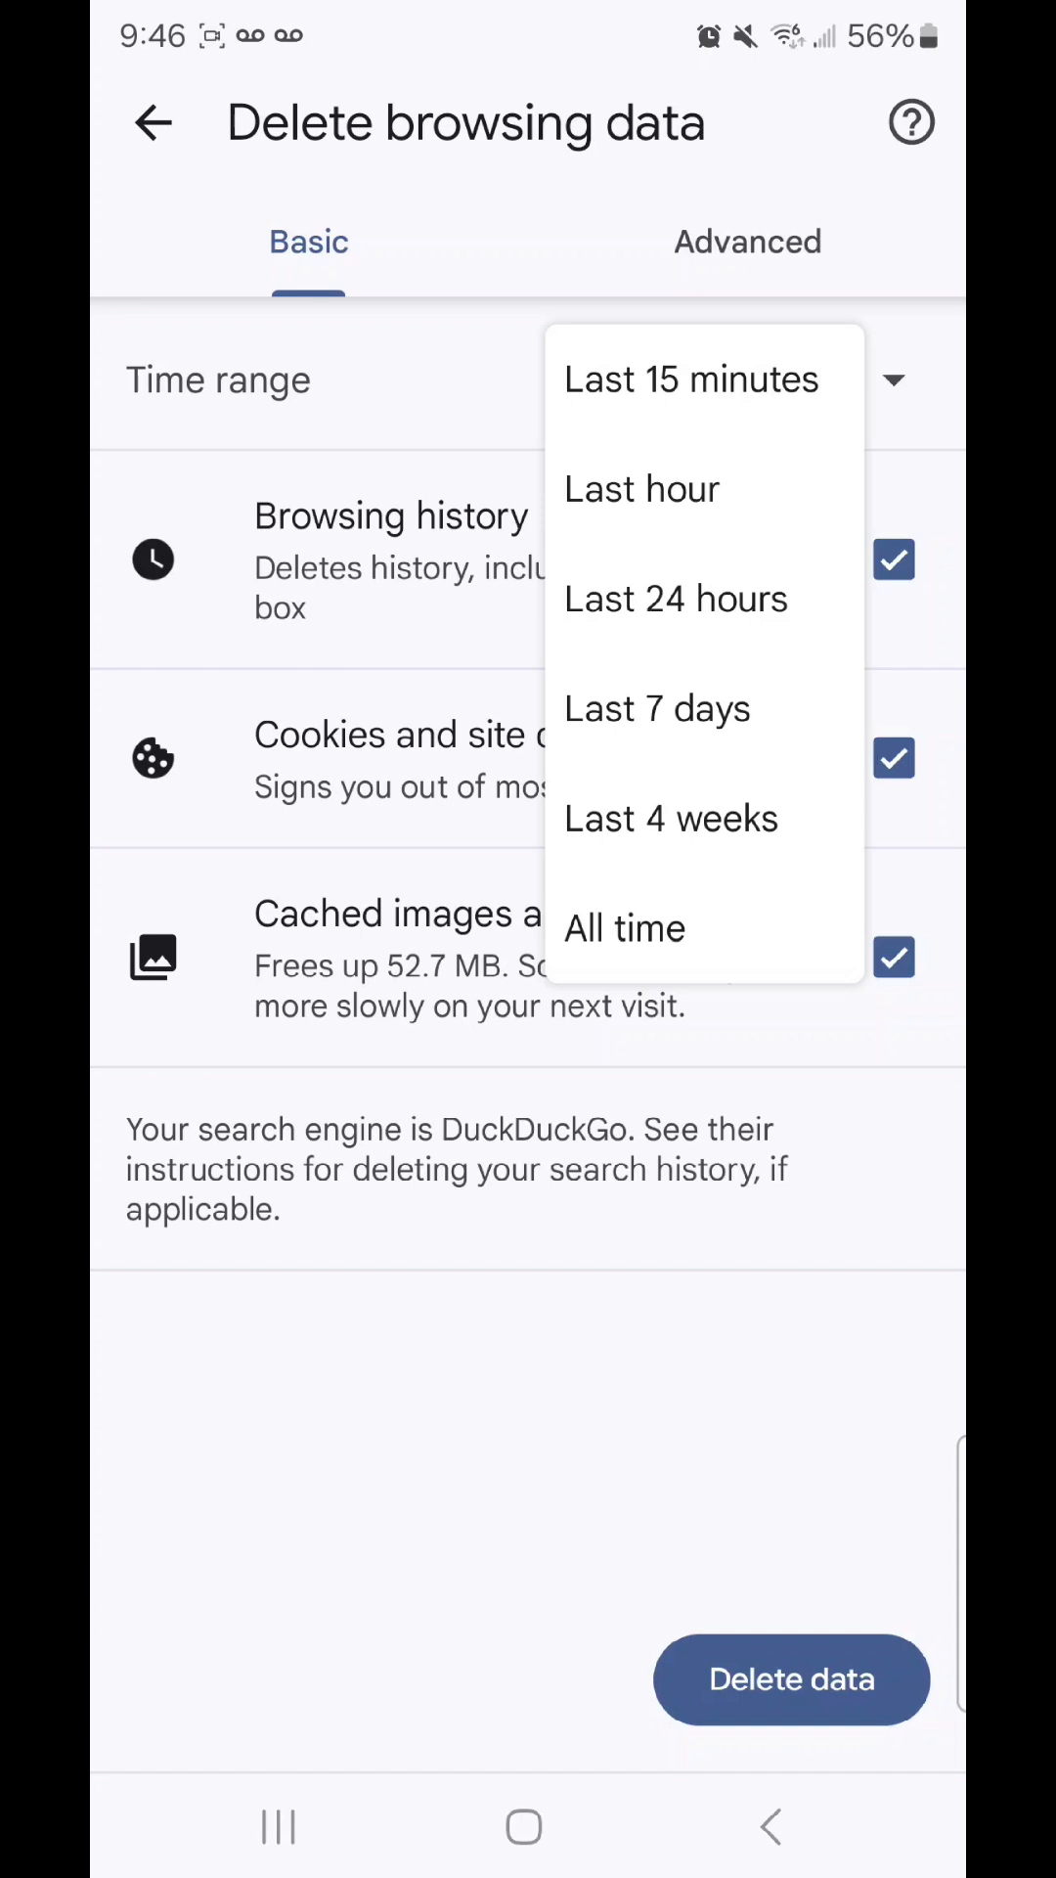
left_click(627, 927)
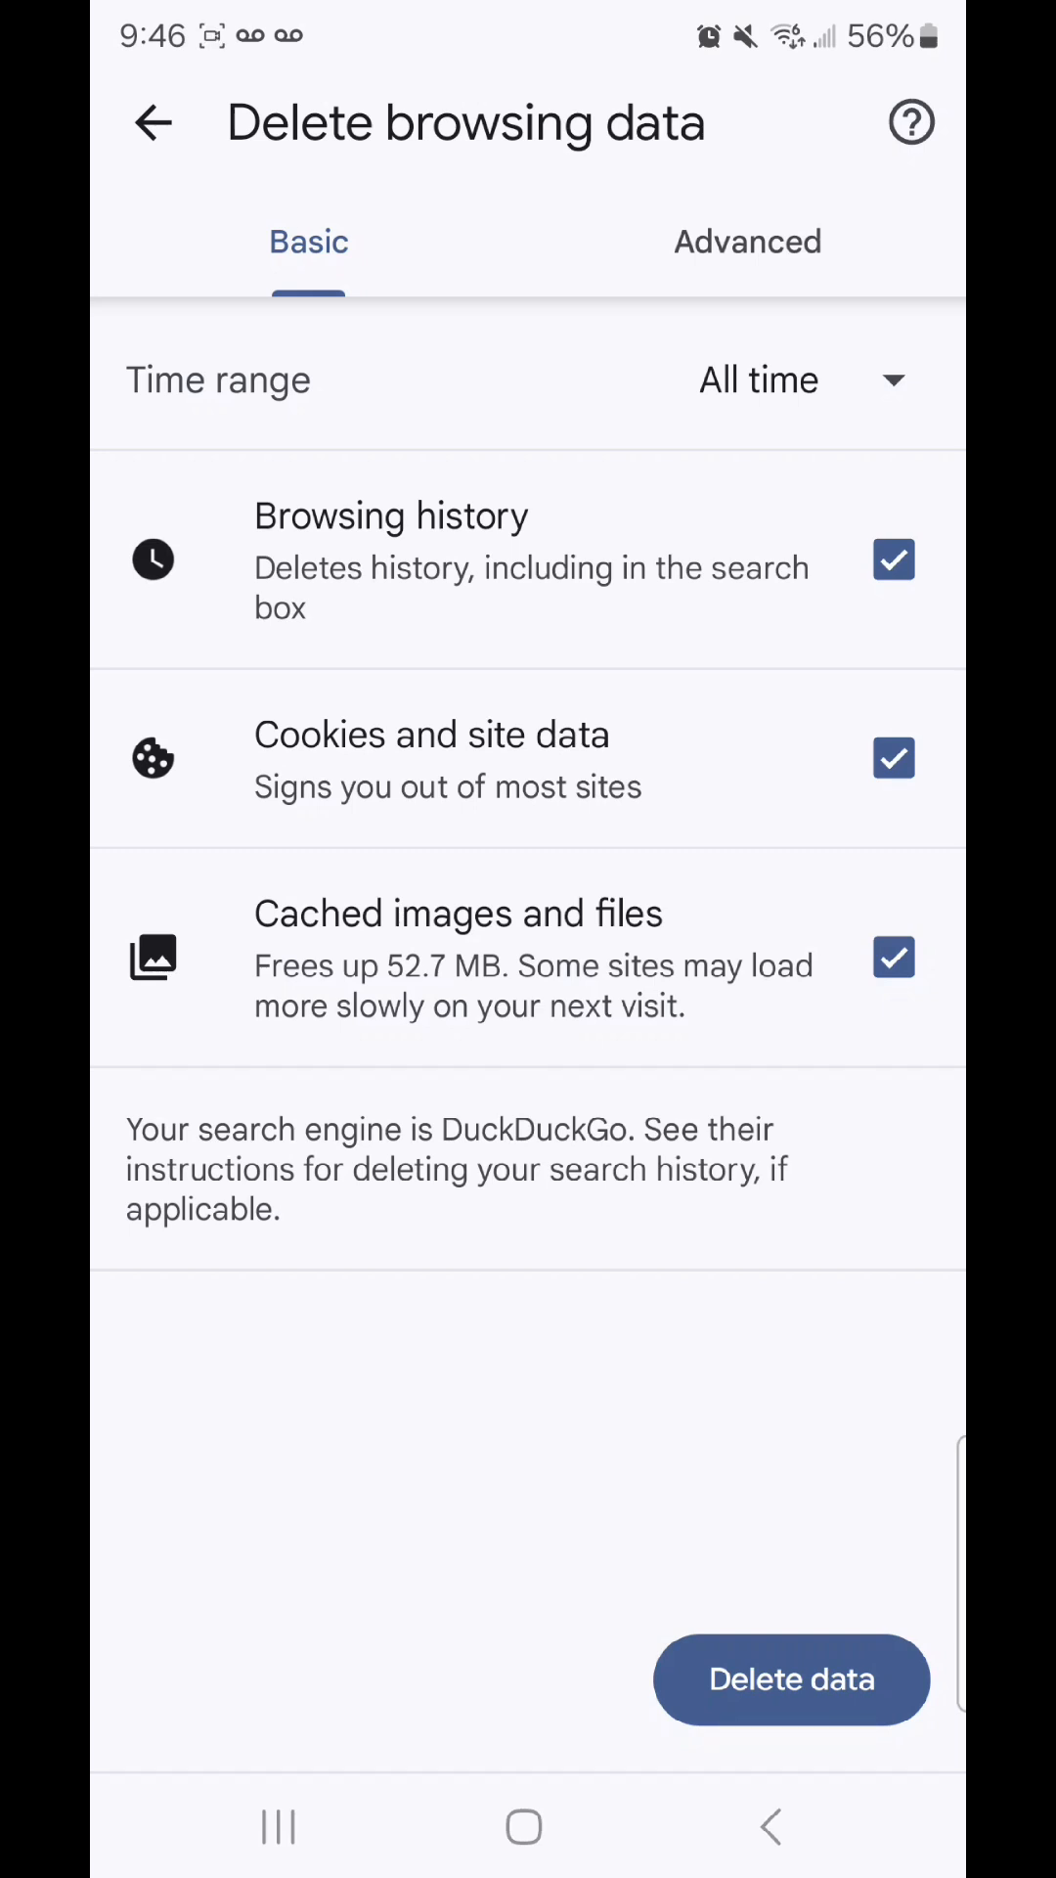
On the Basic tab, uncheck Browsing history and Cookies, leaving only cached images and files
left_click(747, 243)
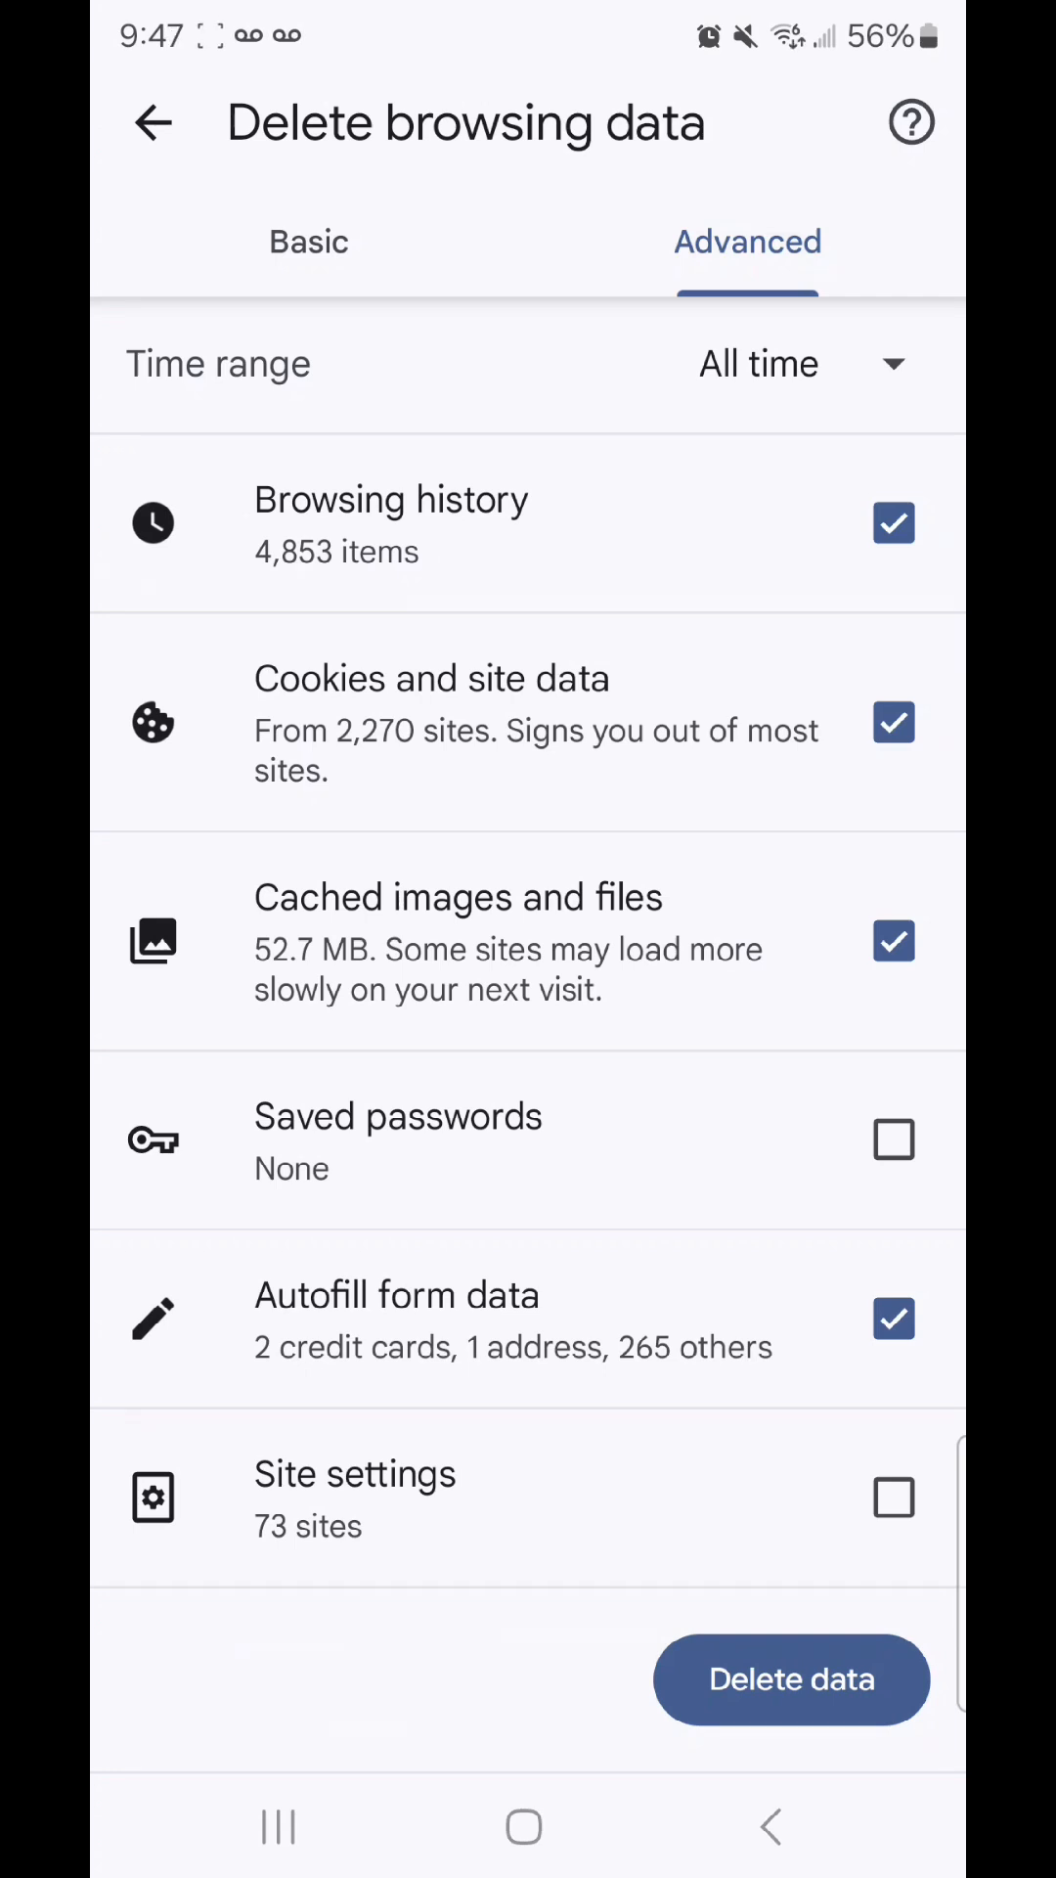
left_click(309, 243)
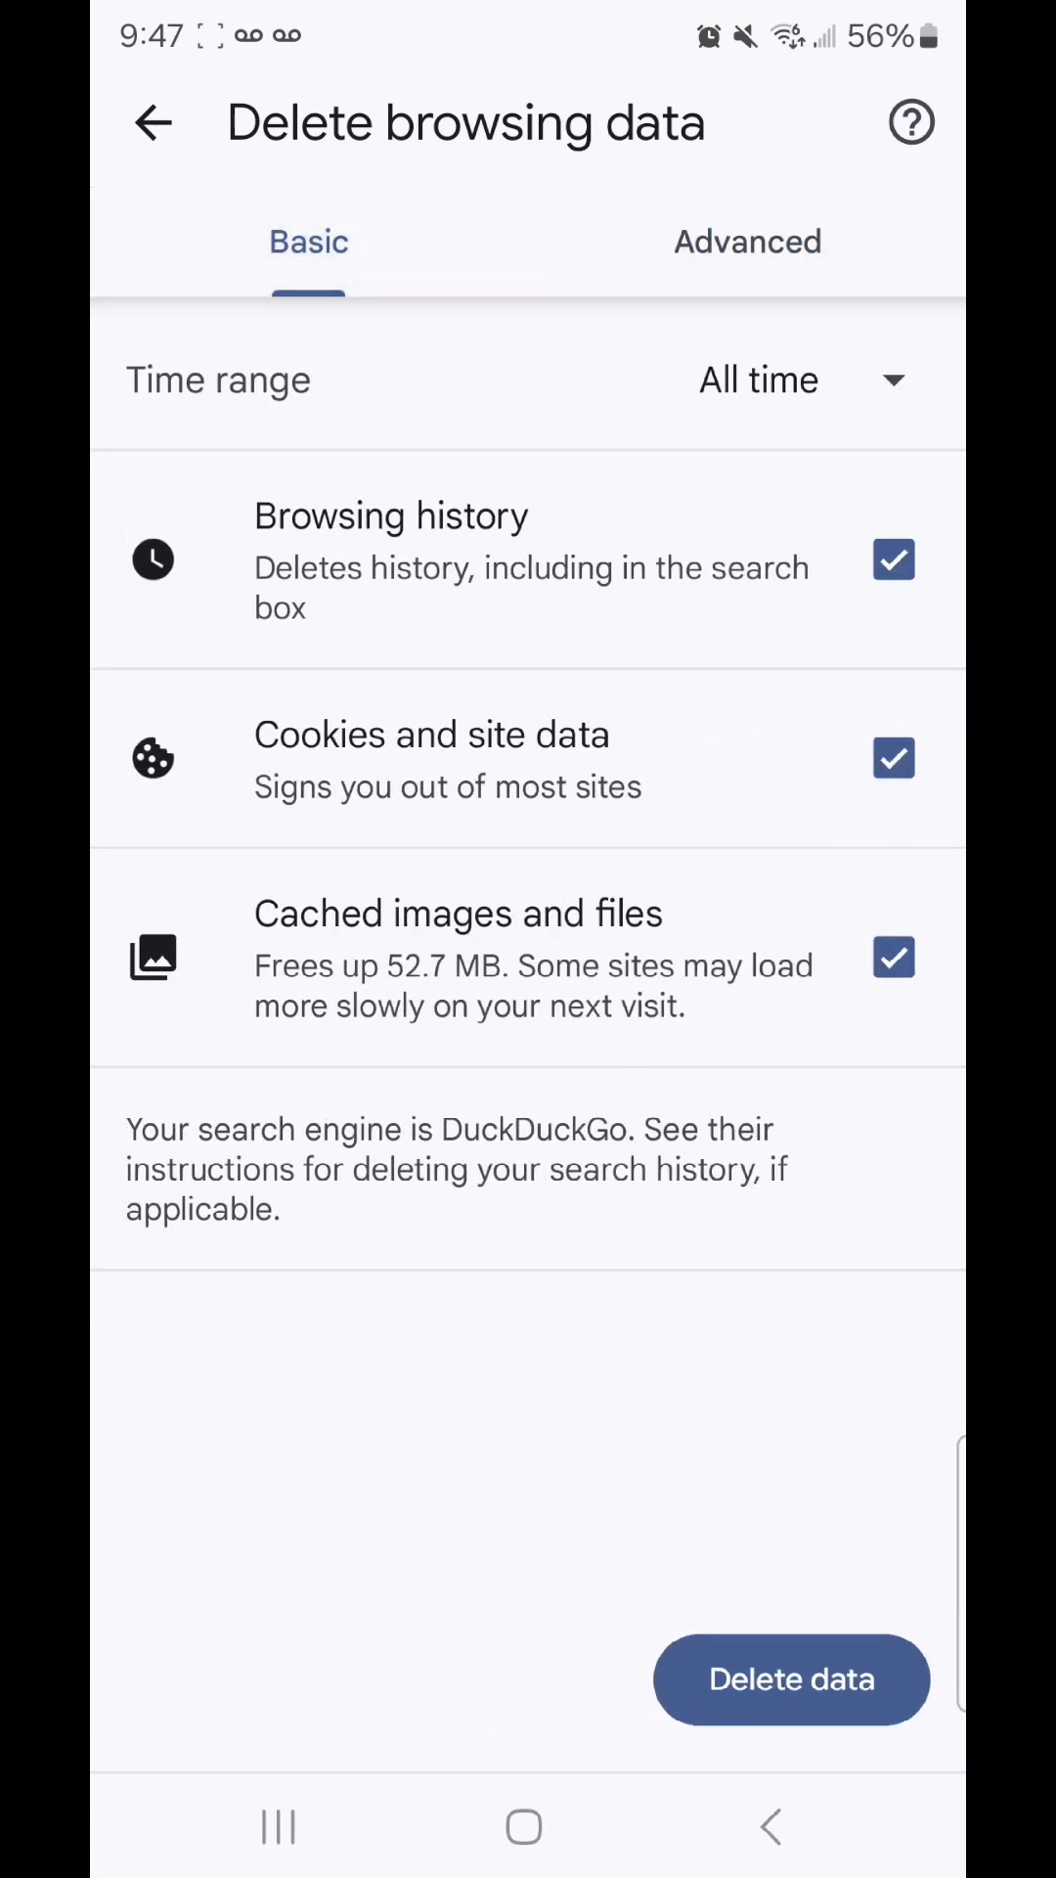
left_click(894, 559)
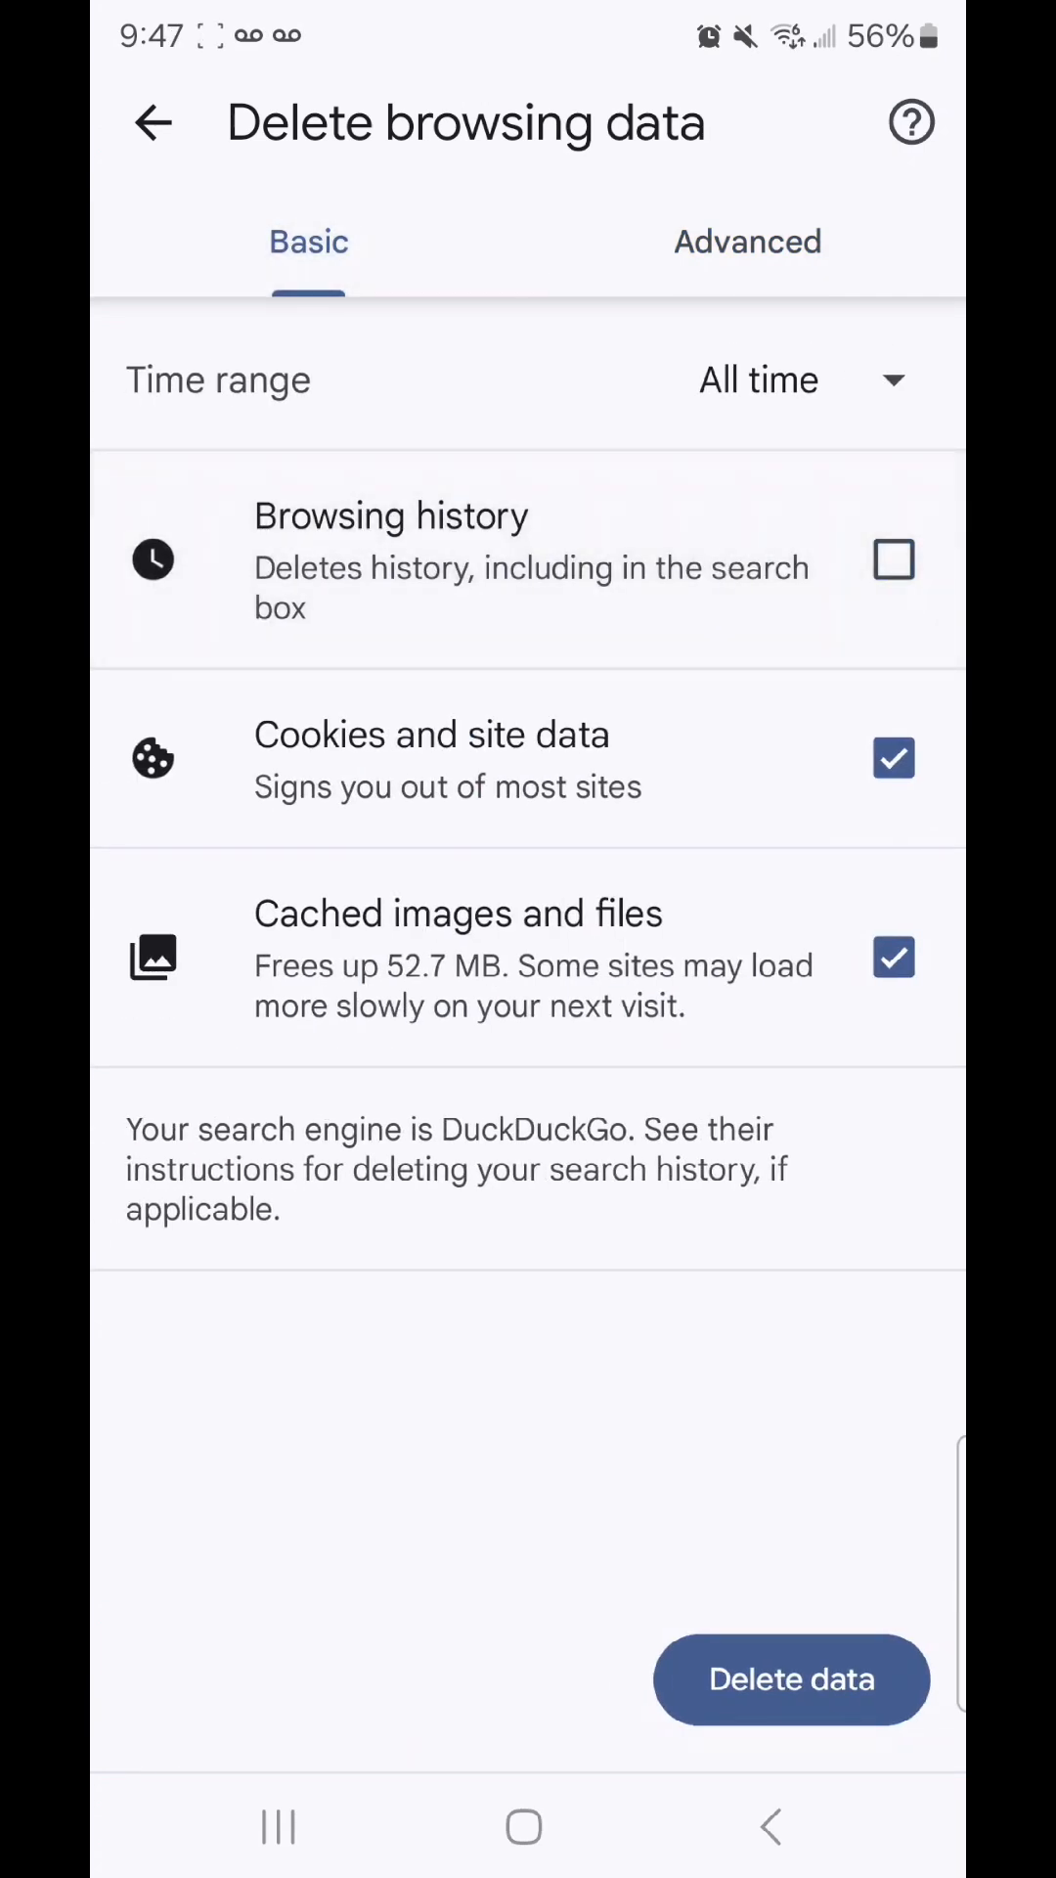
left_click(894, 759)
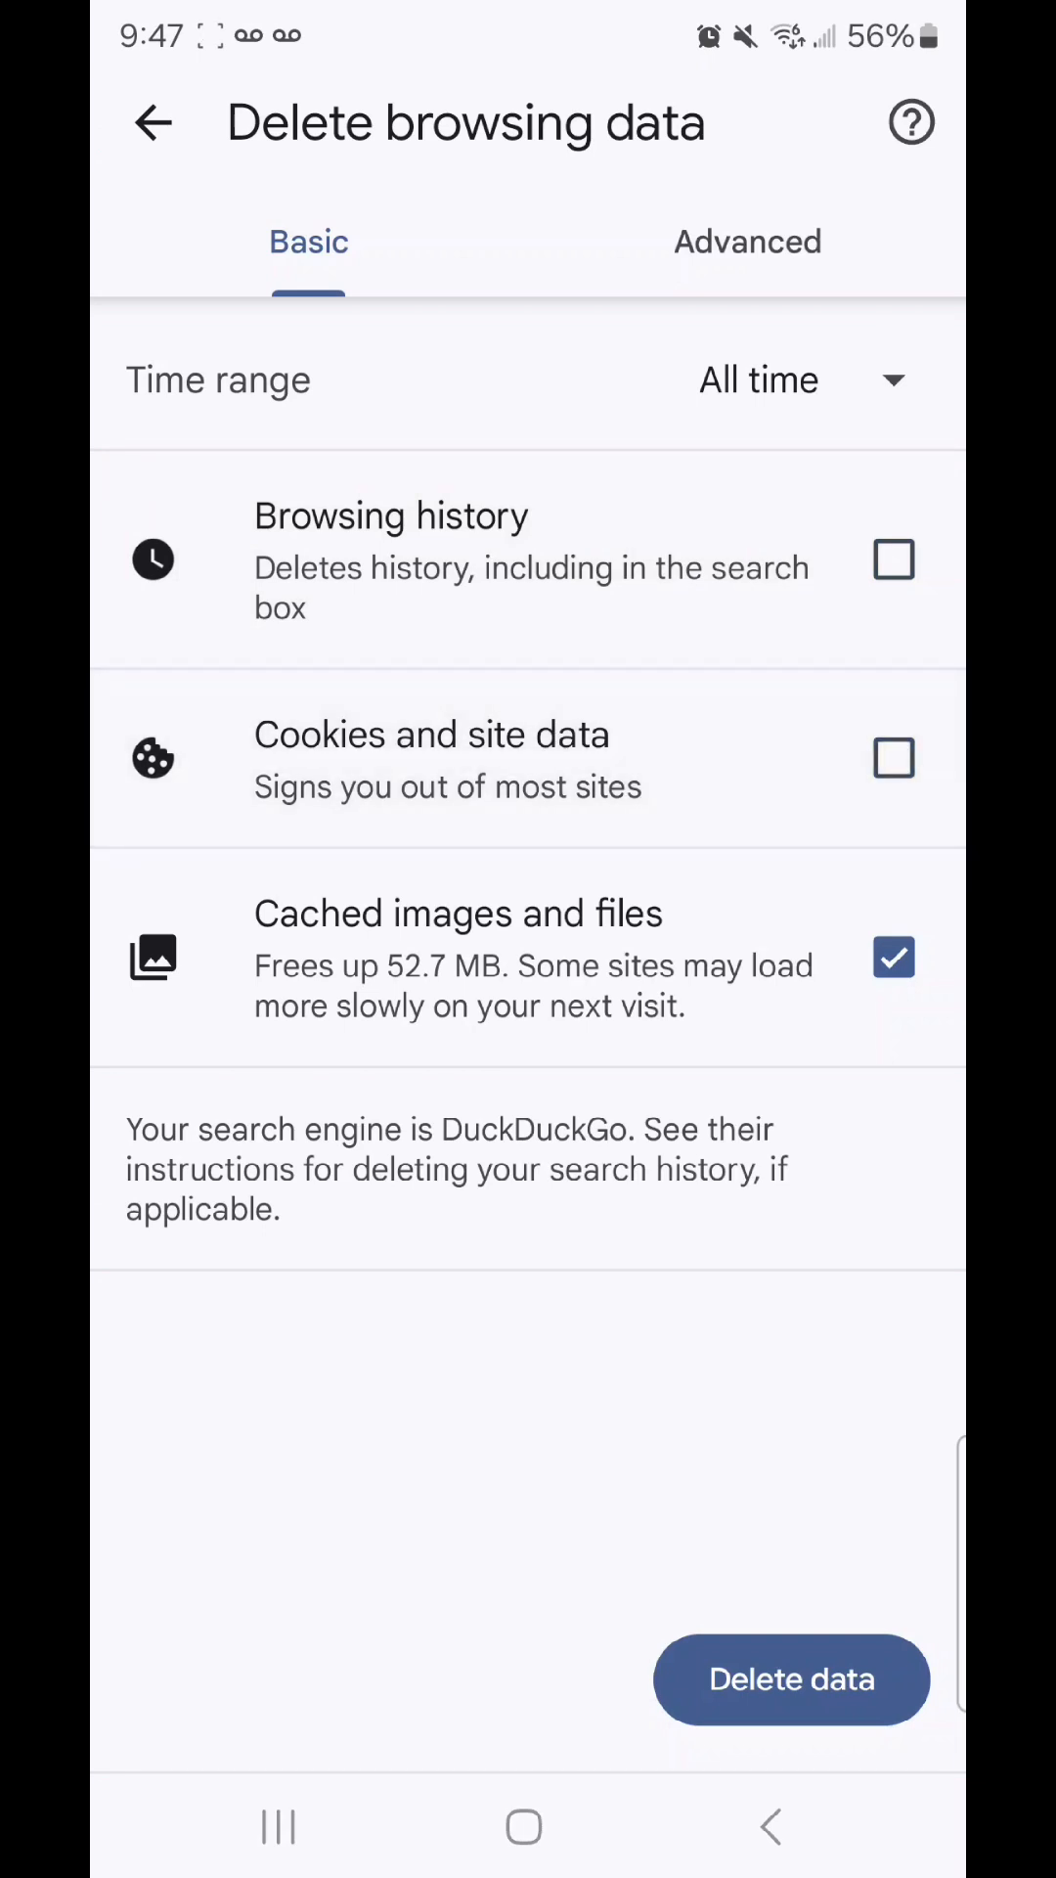
On Advanced, uncheck history, cookies and autofill, keeping cached files, and start Delete data
left_click(747, 240)
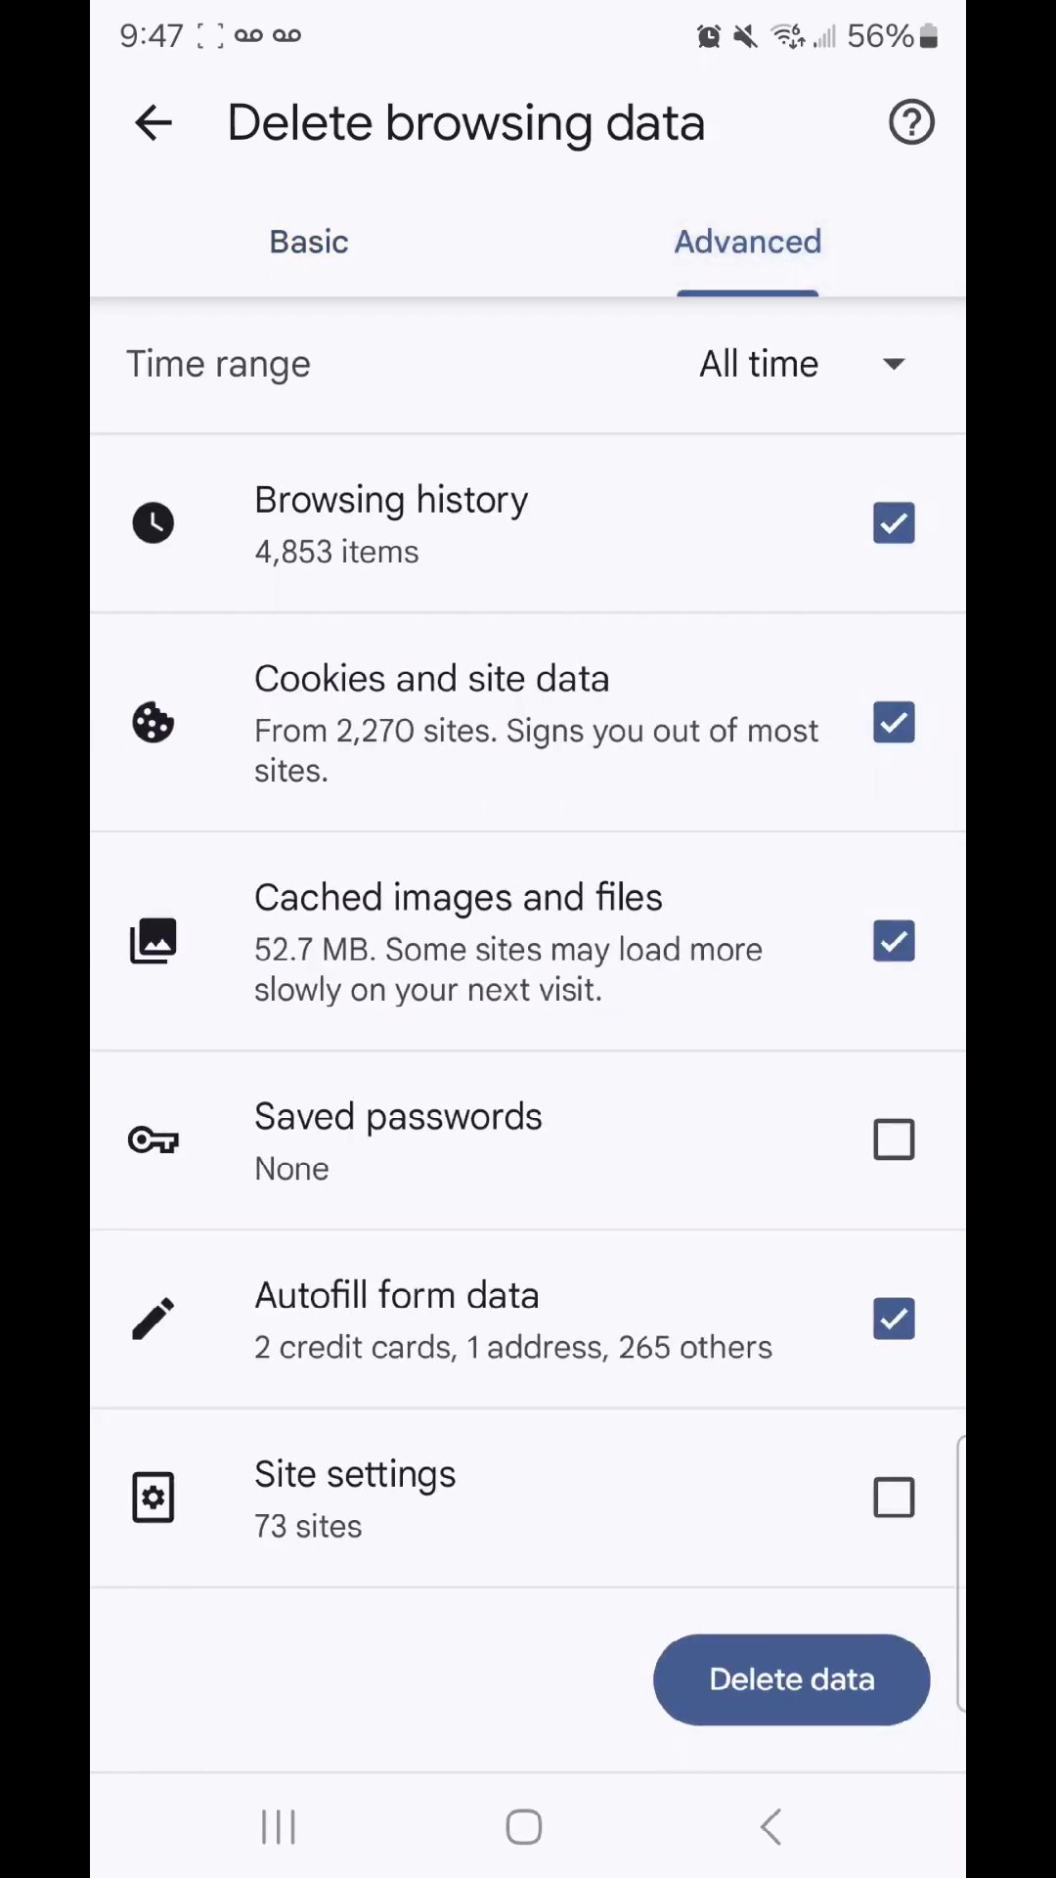
left_click(894, 524)
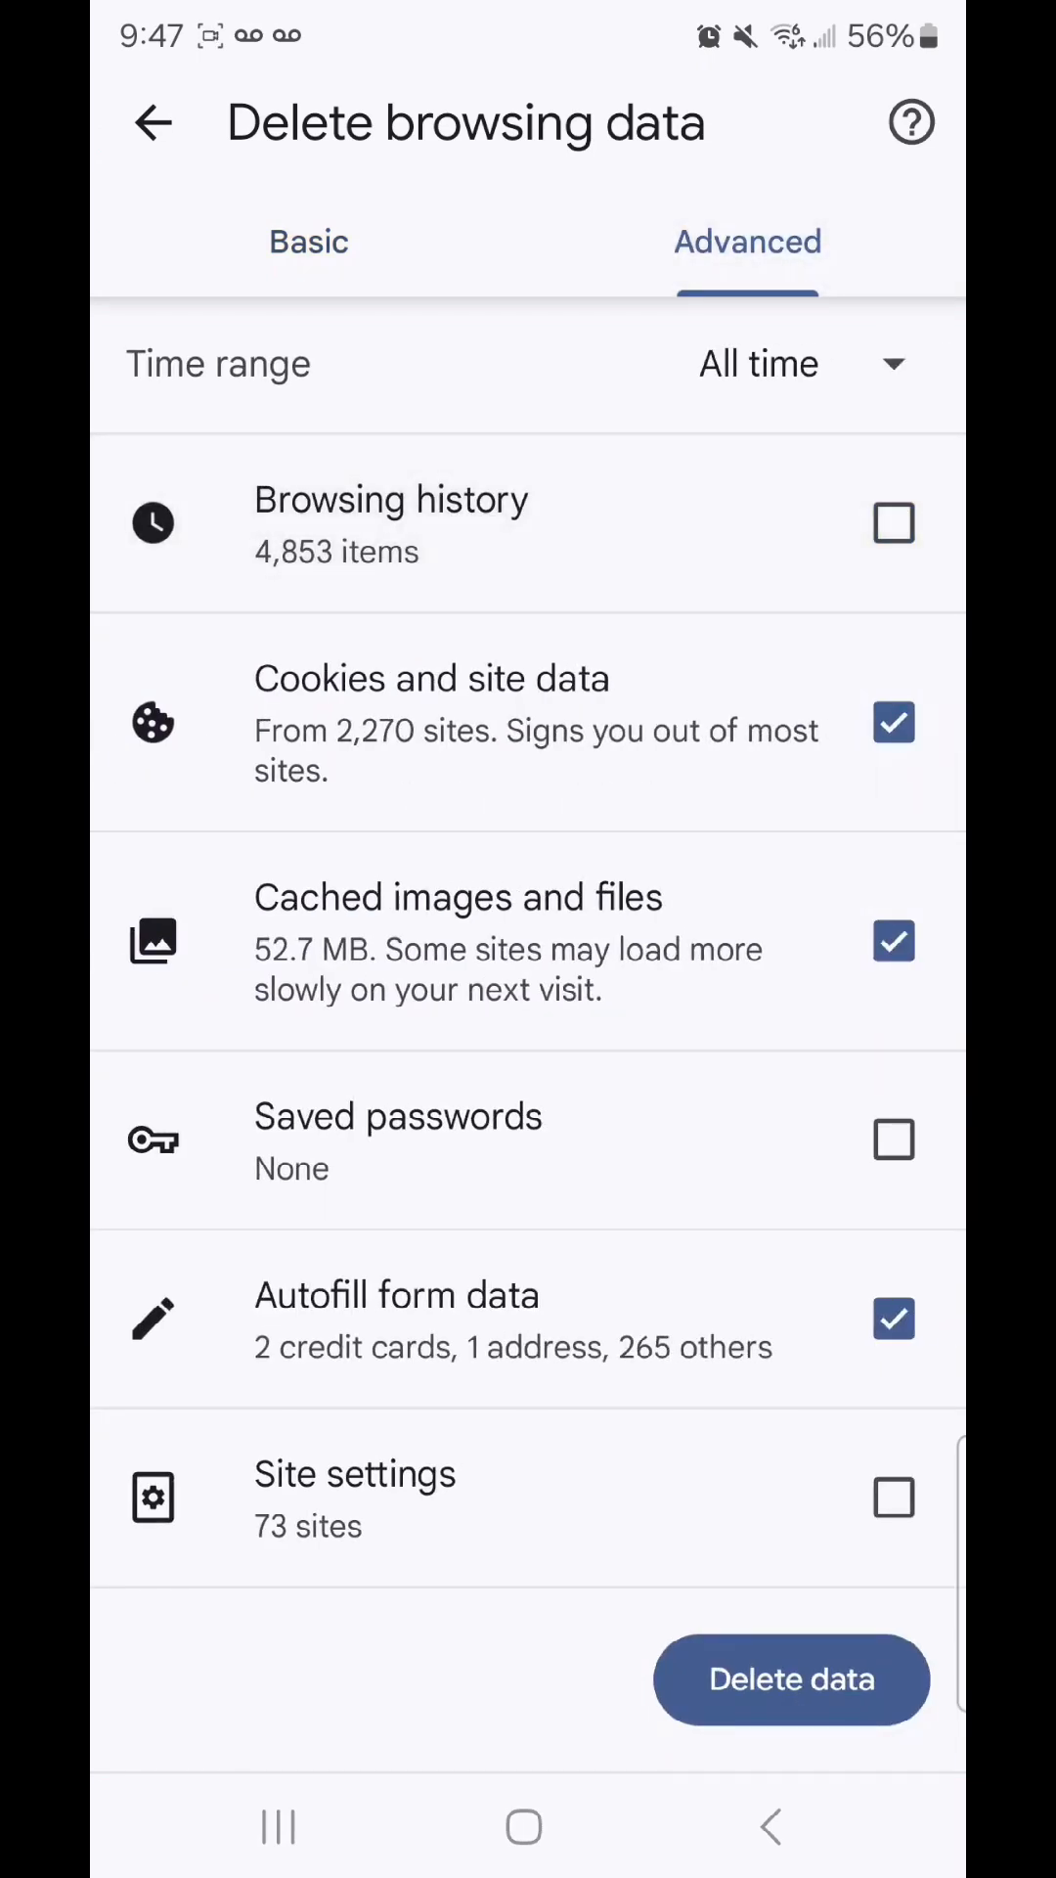
left_click(893, 722)
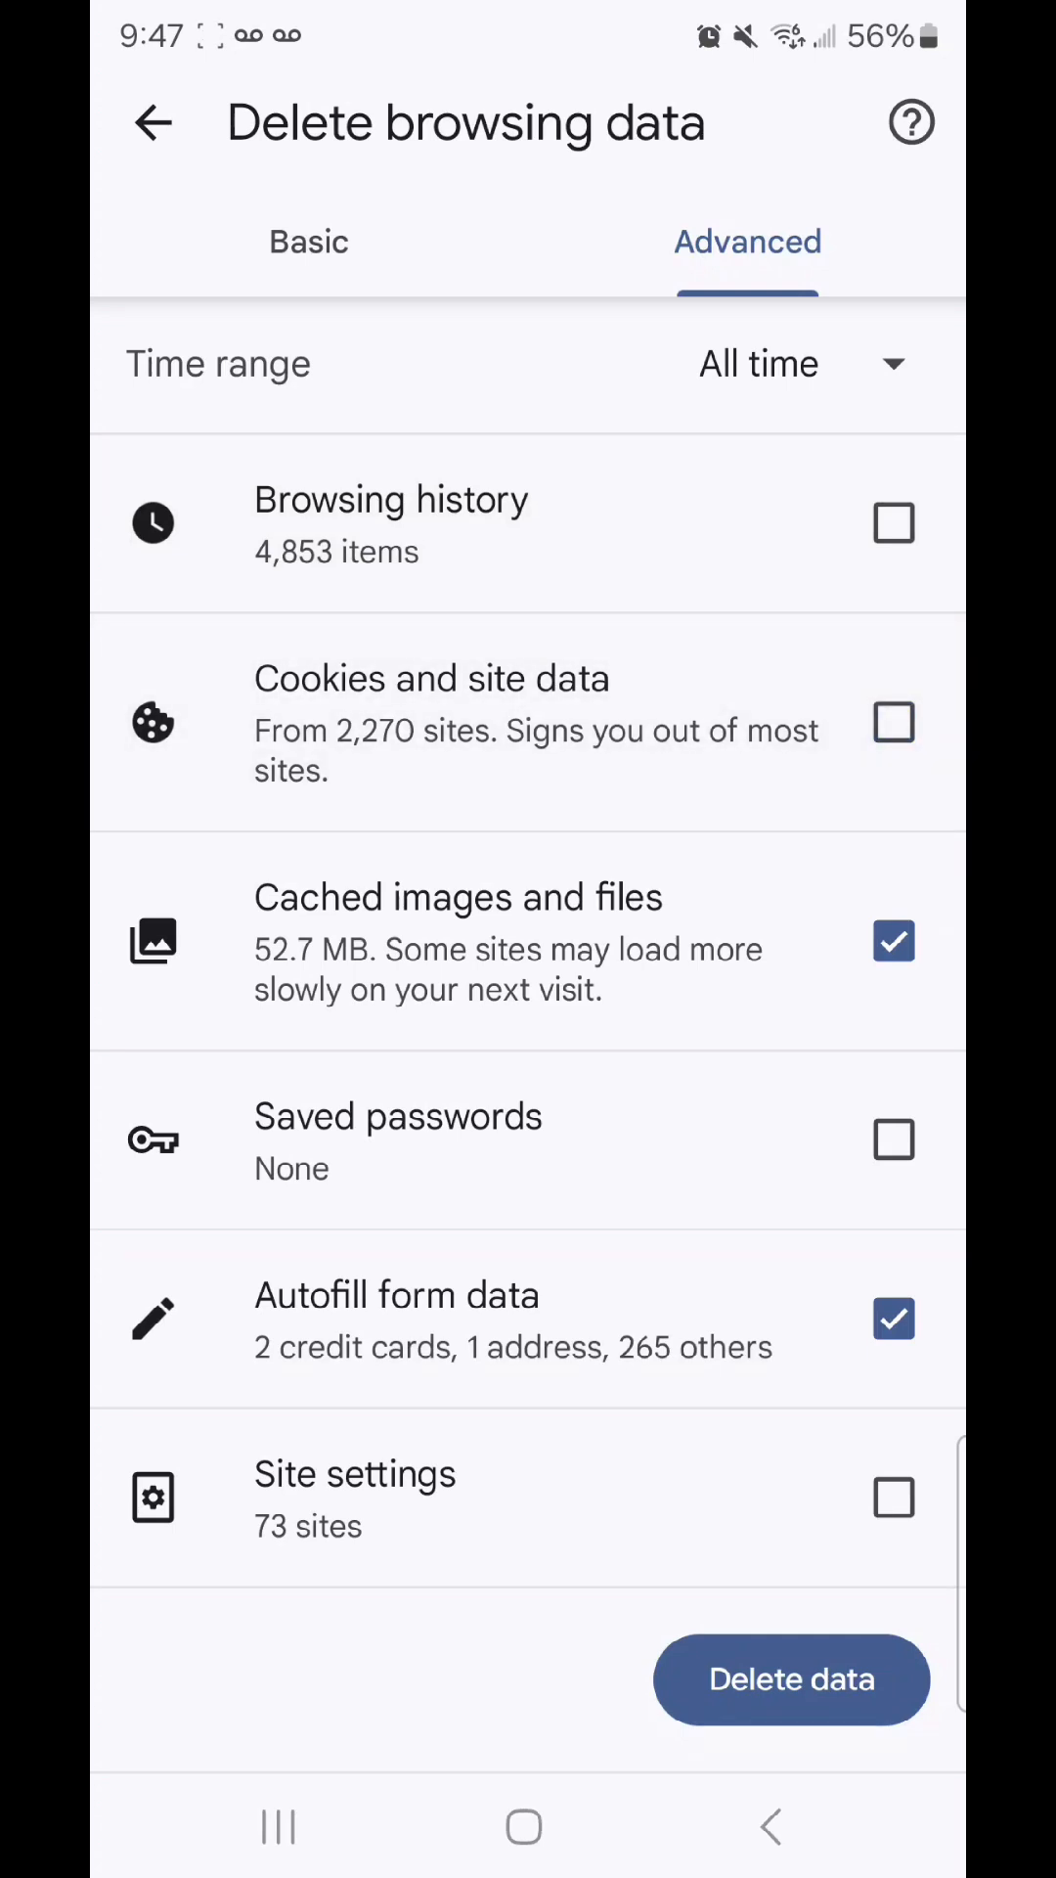
left_click(894, 1319)
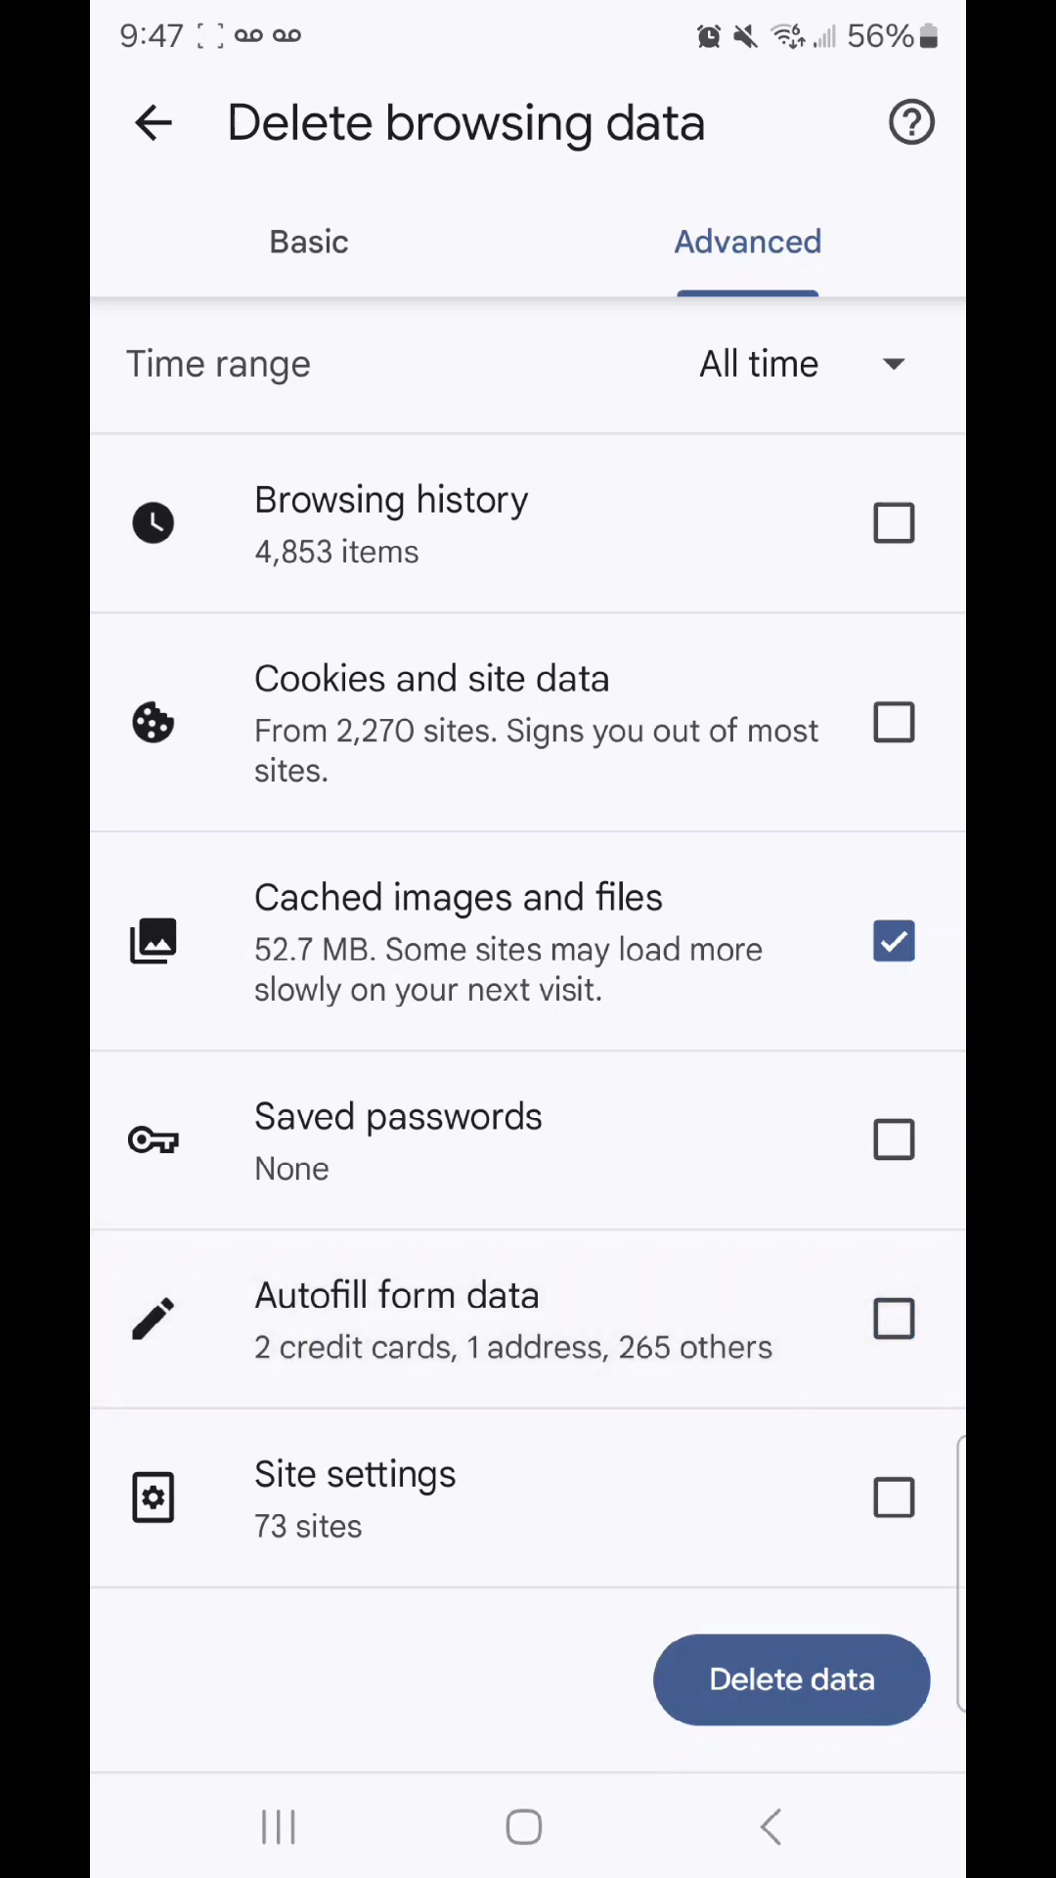
left_click(792, 1679)
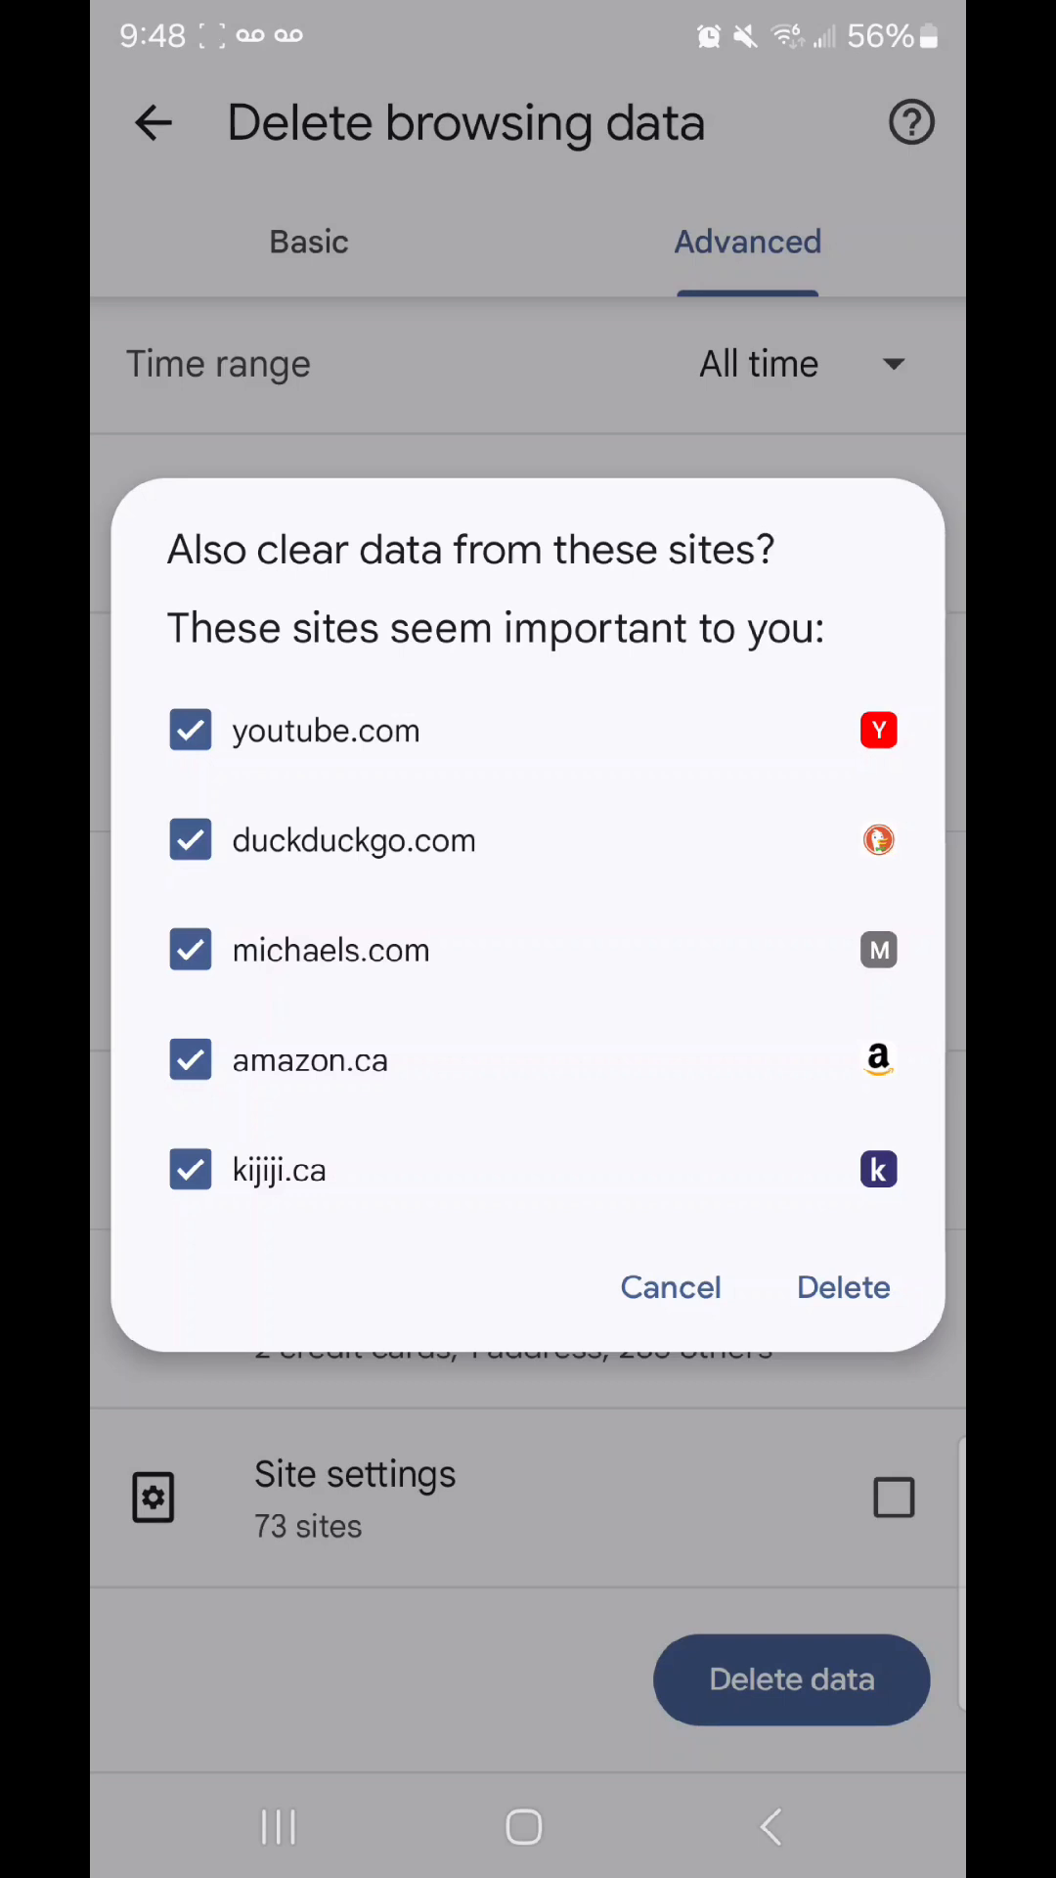
Uncheck youtube.com in the 'Also clear data from these sites?' prompt
left_click(190, 842)
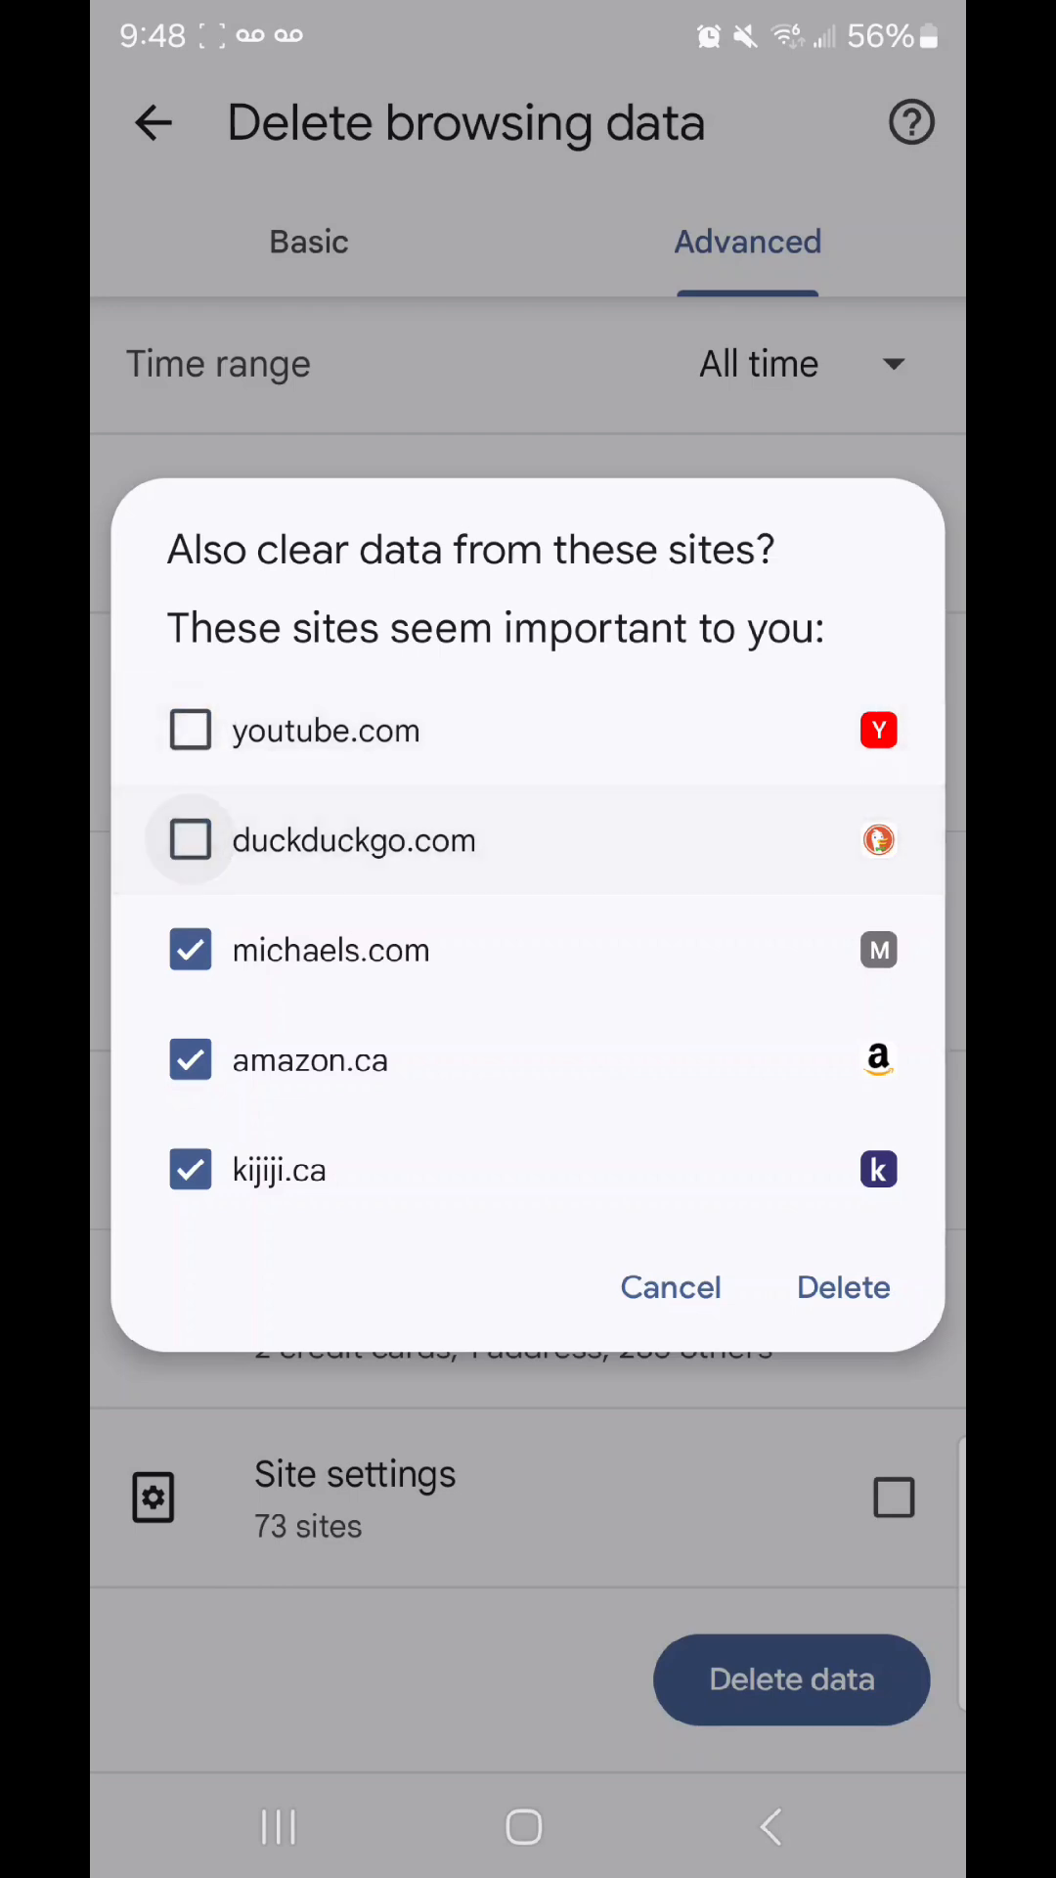